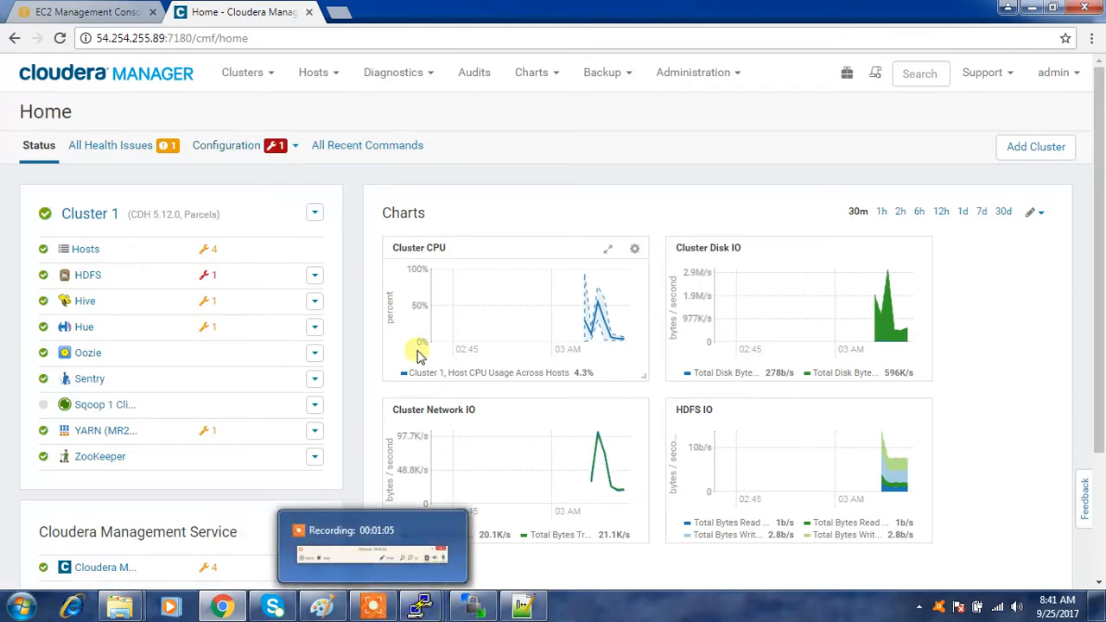
# Show the All Hosts list with the cluster's four hosts, IPs and roles.
pyautogui.click(312, 73)
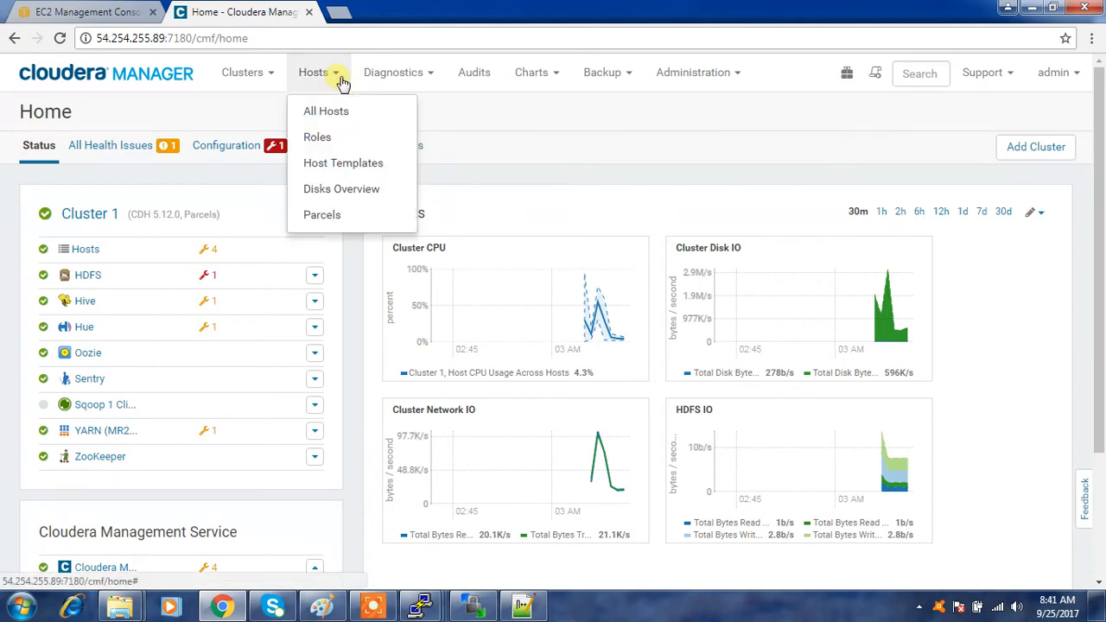
pyautogui.click(325, 110)
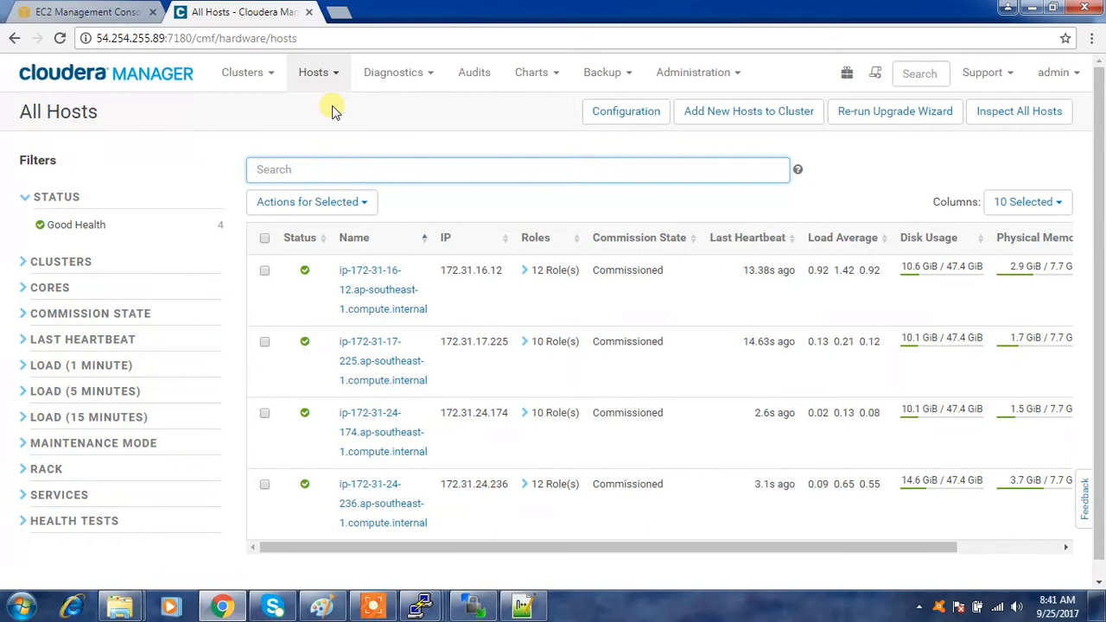
pyautogui.moveTo(370, 270)
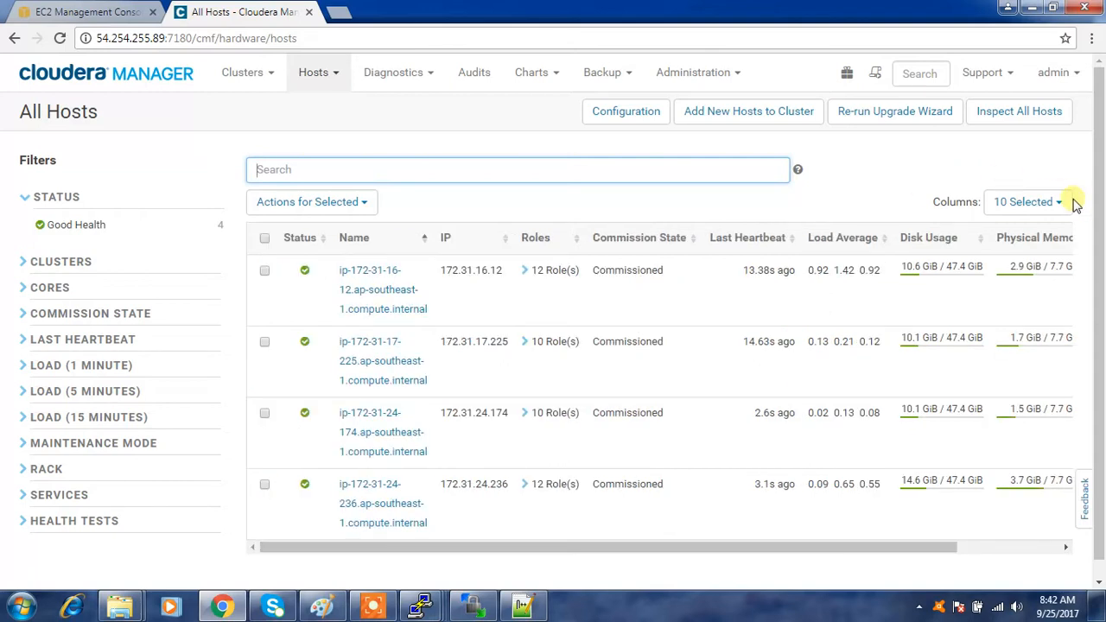
# Add the Rack column (showing /default) to the hosts list and select the first host.
pyautogui.click(1027, 200)
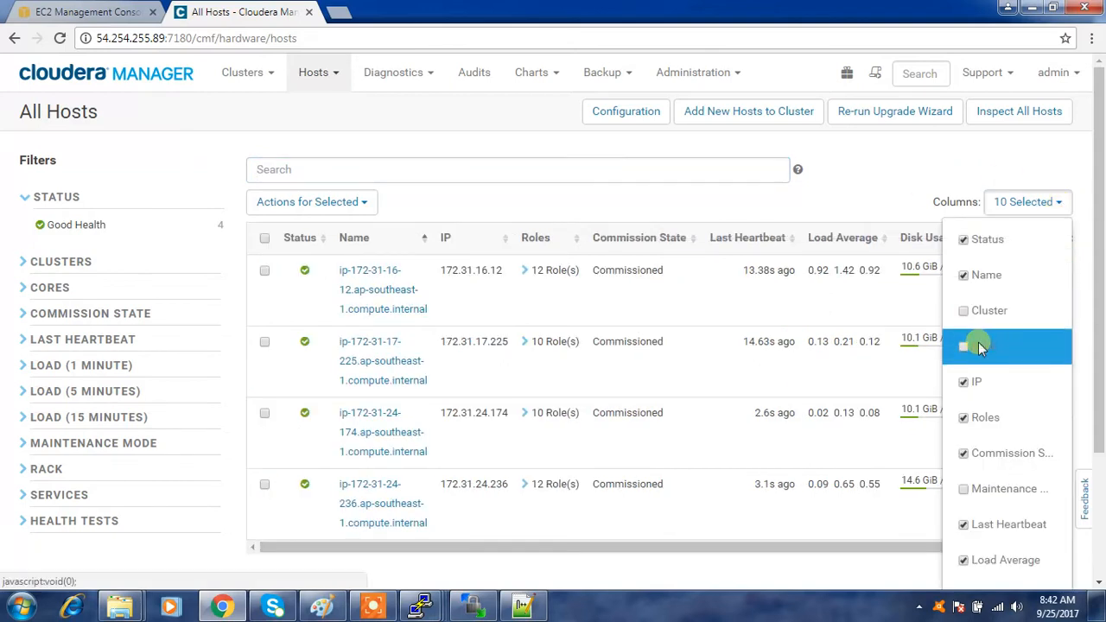
pyautogui.click(962, 346)
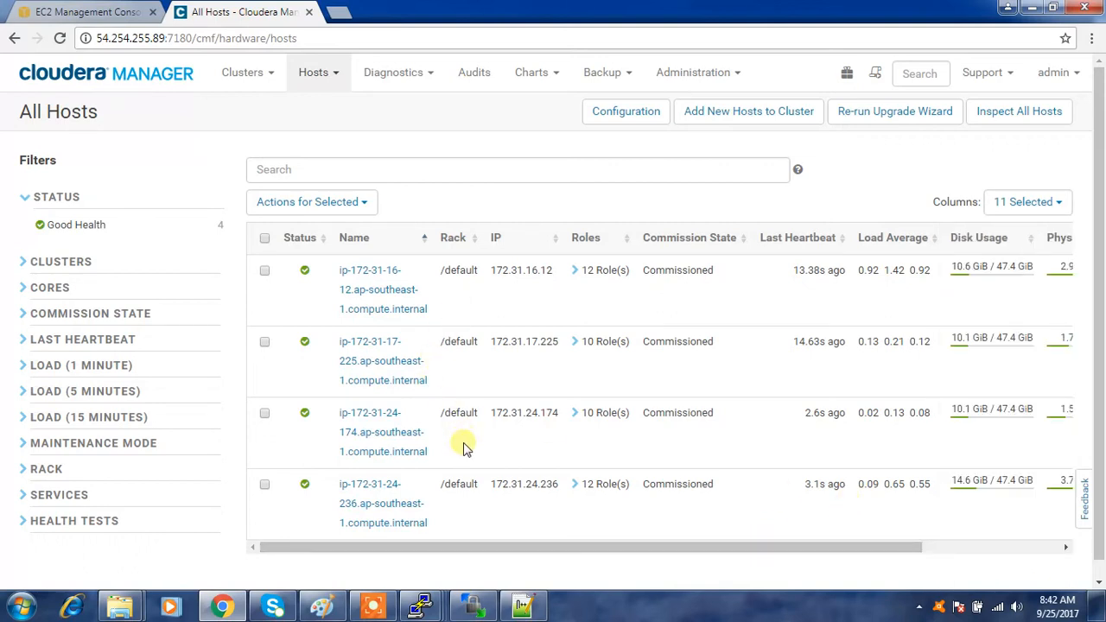
pyautogui.moveTo(465, 408)
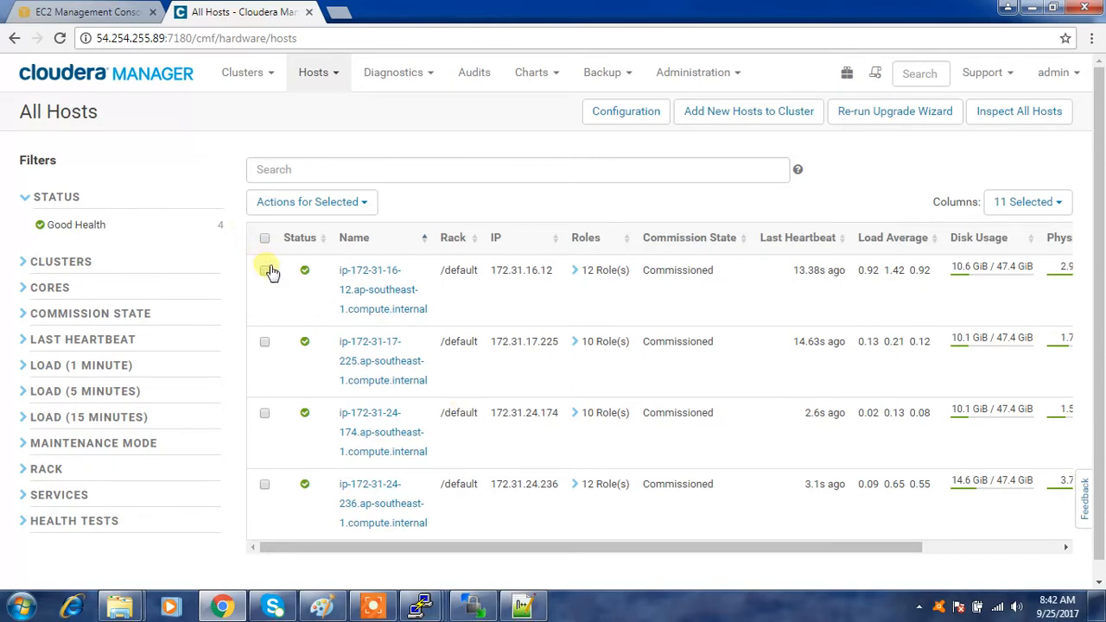
pyautogui.click(265, 342)
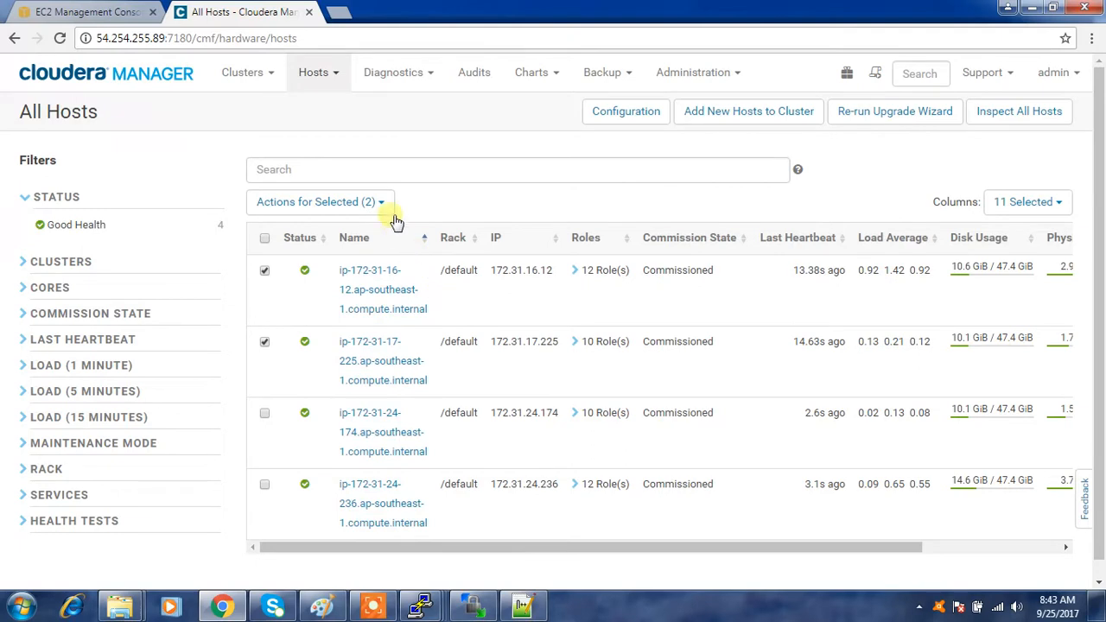
# Assign the two selected hosts to rack /rack01 via Assign Rack.
pyautogui.click(318, 200)
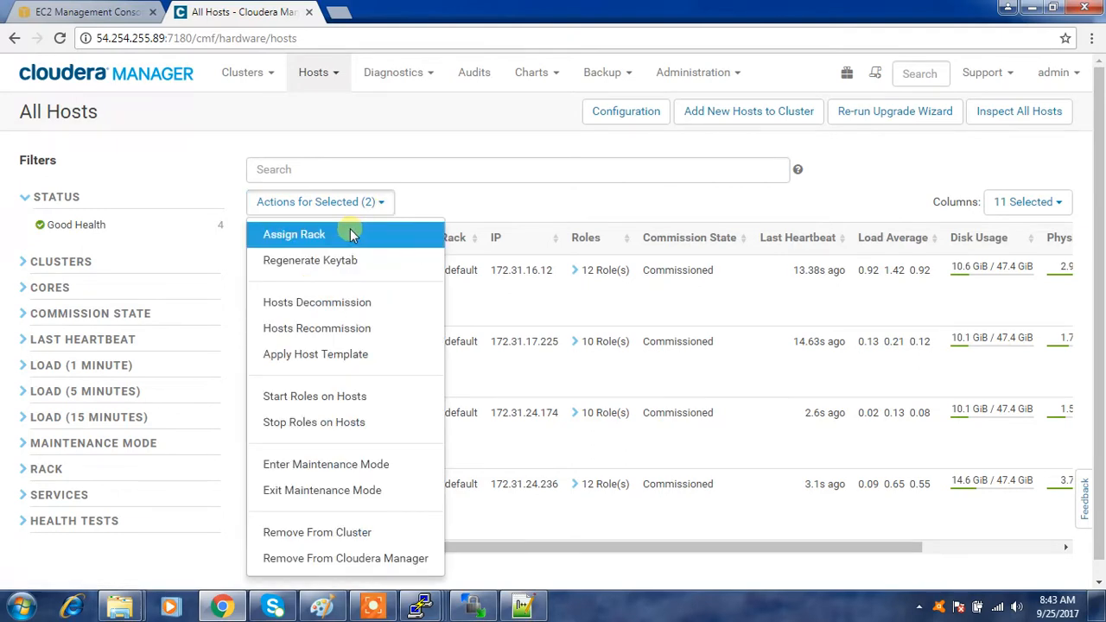
pyautogui.click(294, 235)
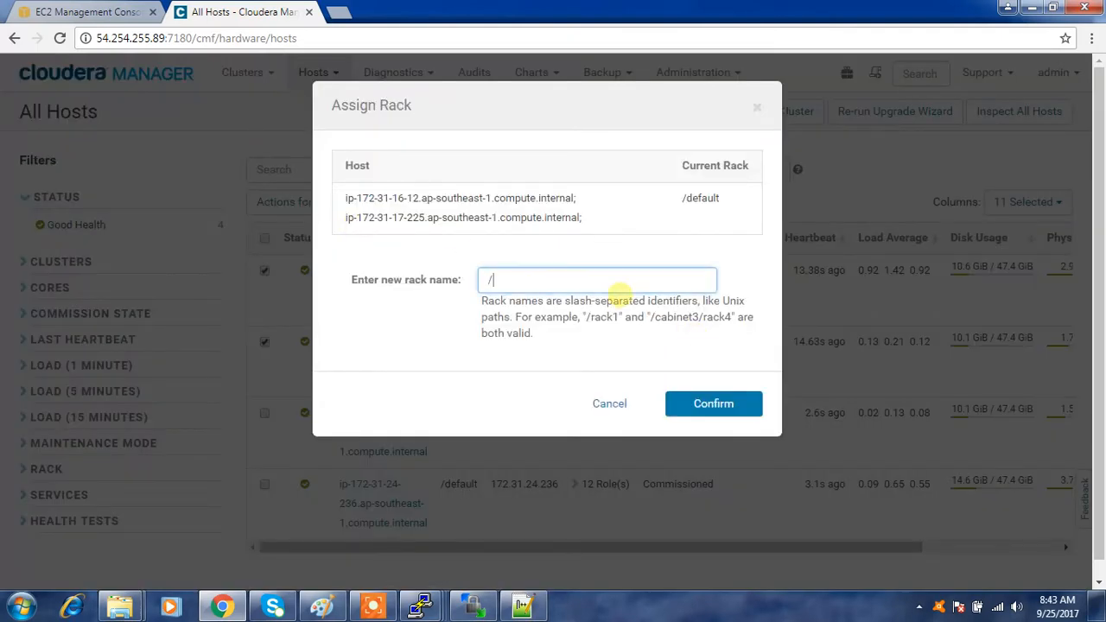
pyautogui.write('rack01')
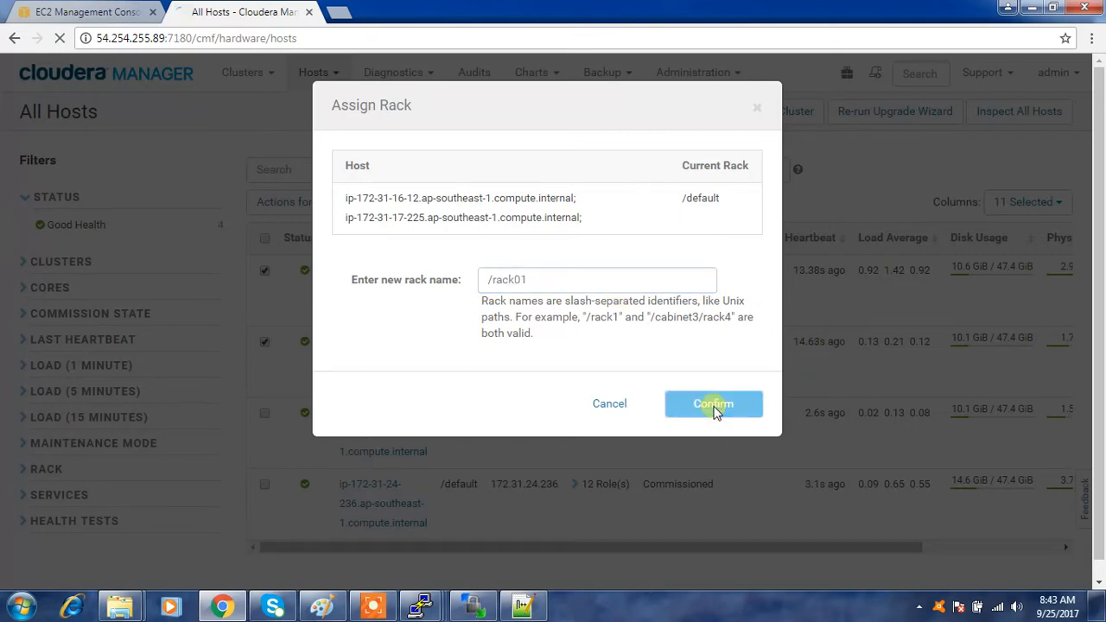
pyautogui.click(712, 404)
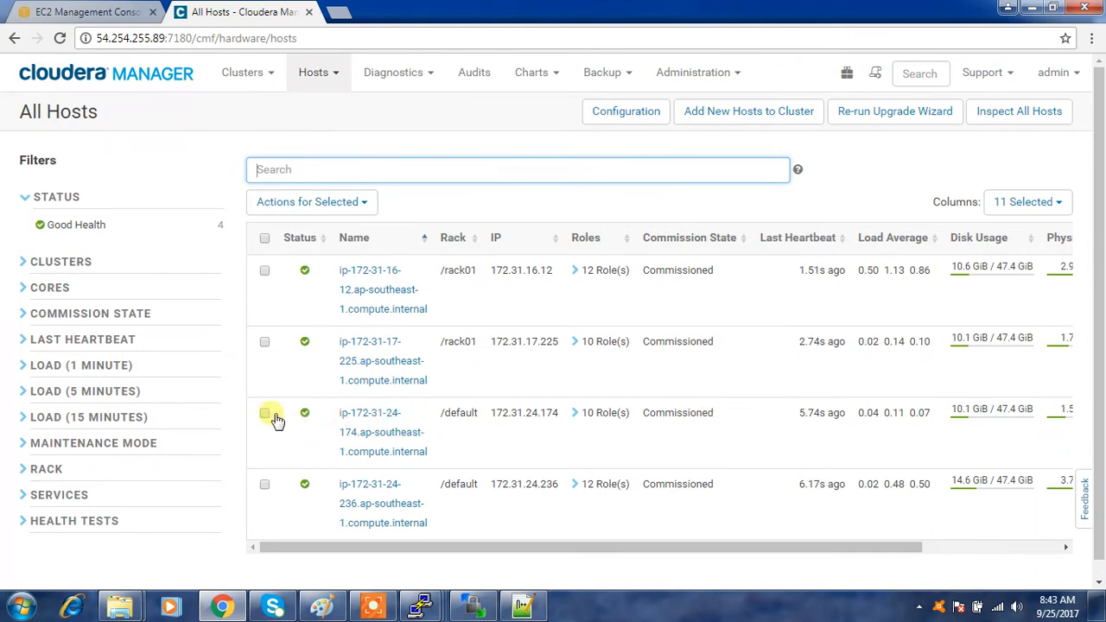
# Select the remaining hosts and assign them to rack /rack02.
pyautogui.click(264, 411)
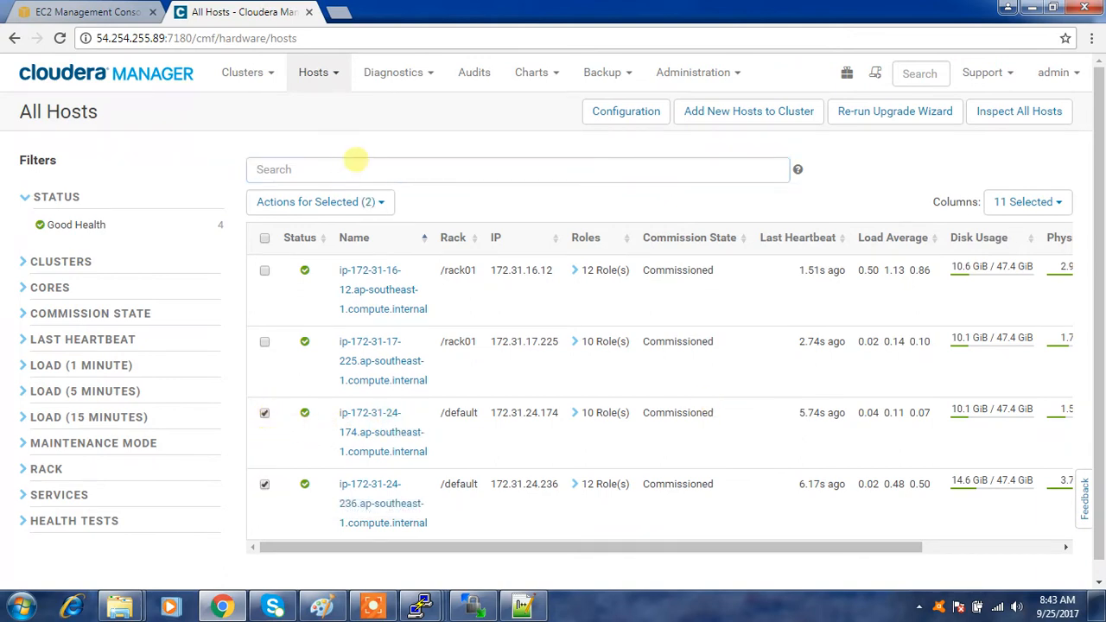
pyautogui.click(320, 200)
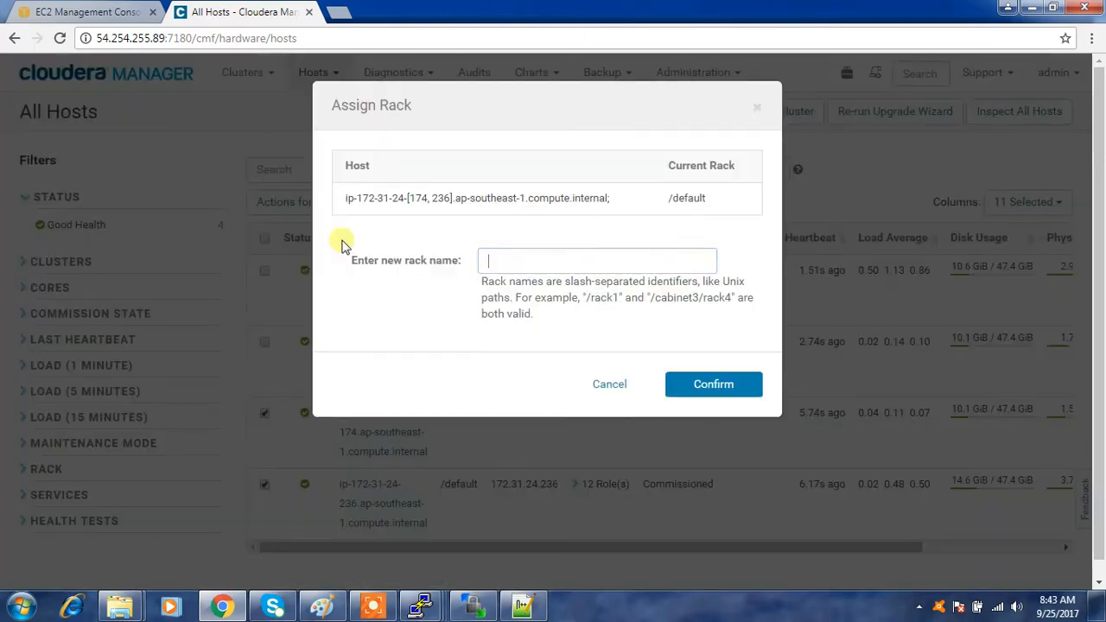
pyautogui.write('/rack02')
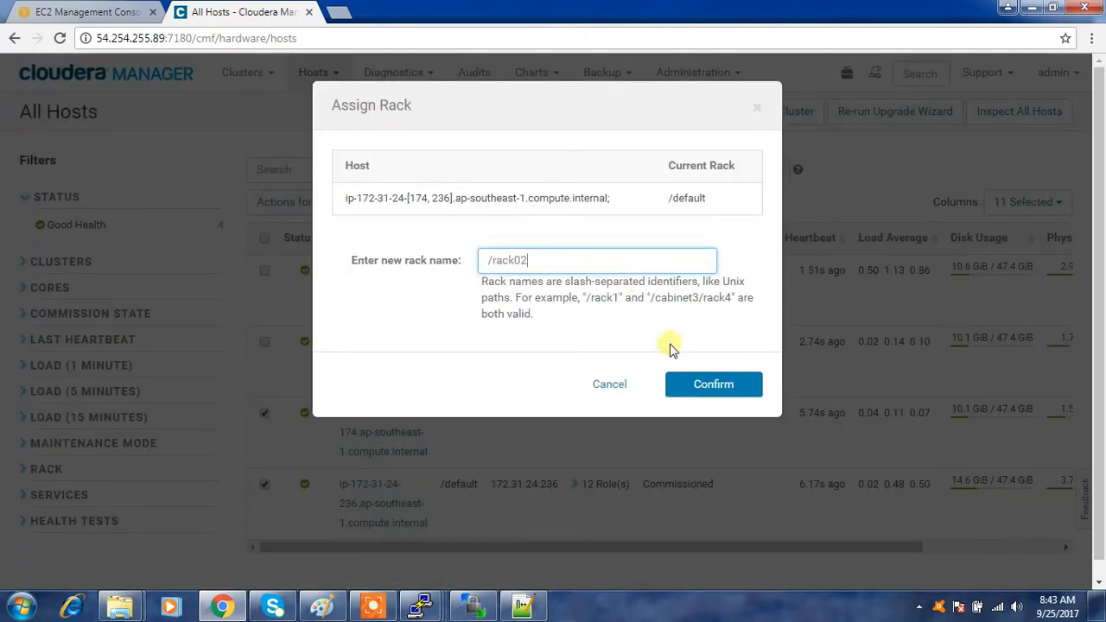
pyautogui.click(712, 383)
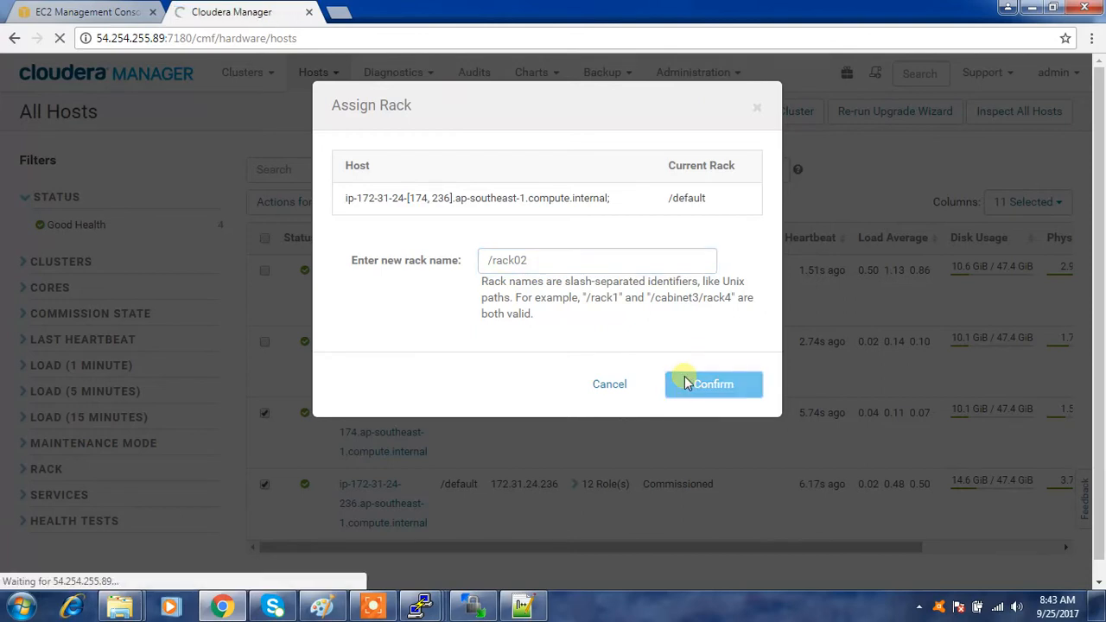
pyautogui.click(712, 384)
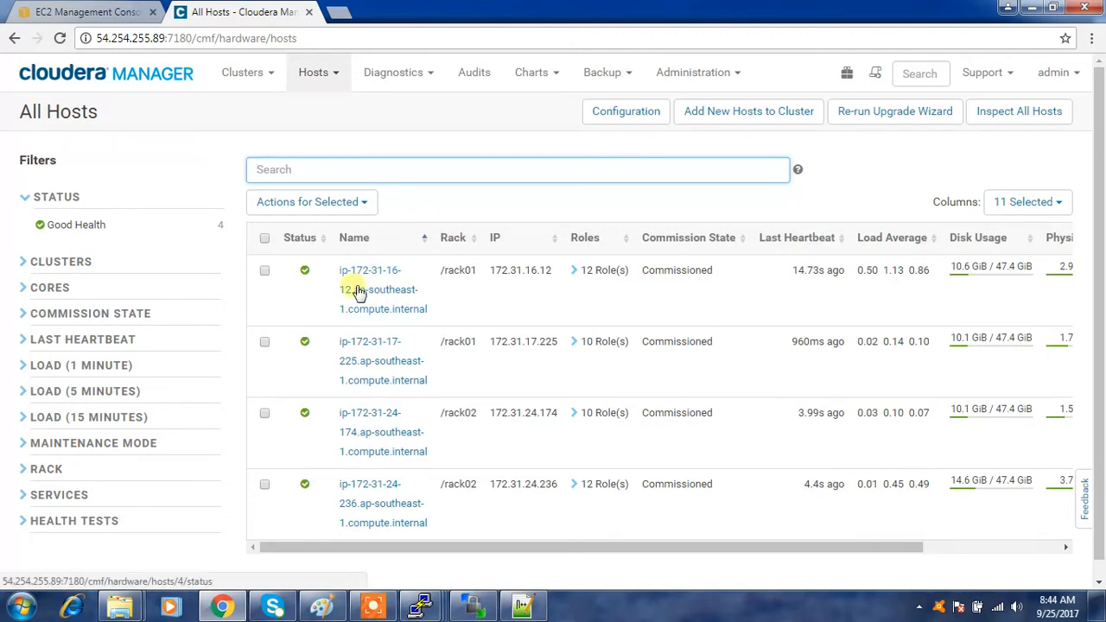
pyautogui.moveTo(349, 119)
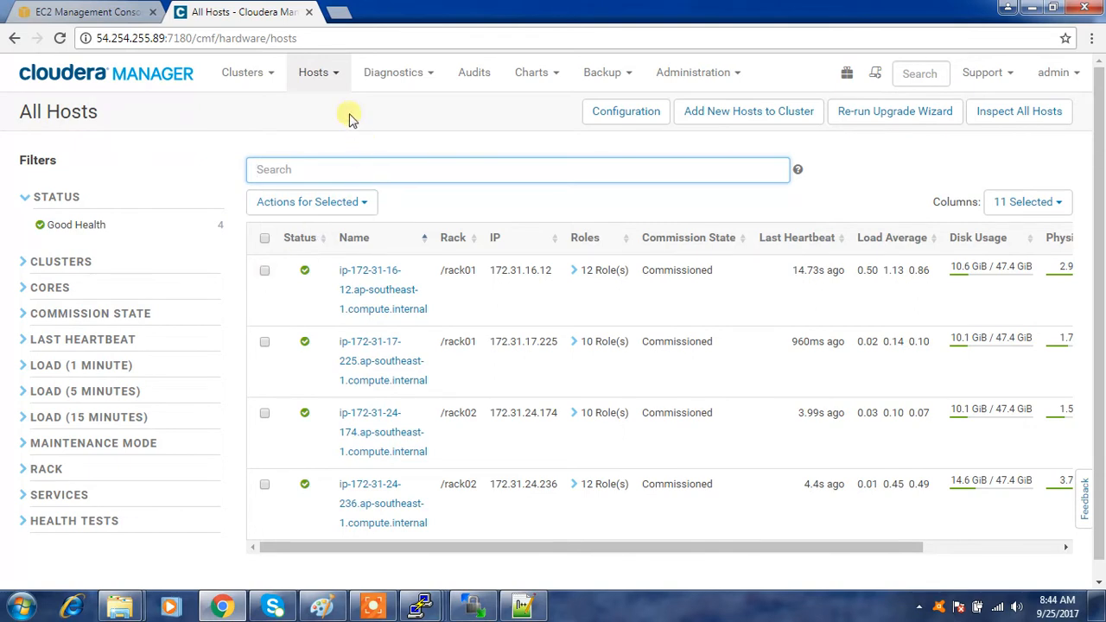
# Refresh All Hosts, then return to the Home dashboard showing stale configuration on HDFS, Hive and YARN.
pyautogui.click(313, 73)
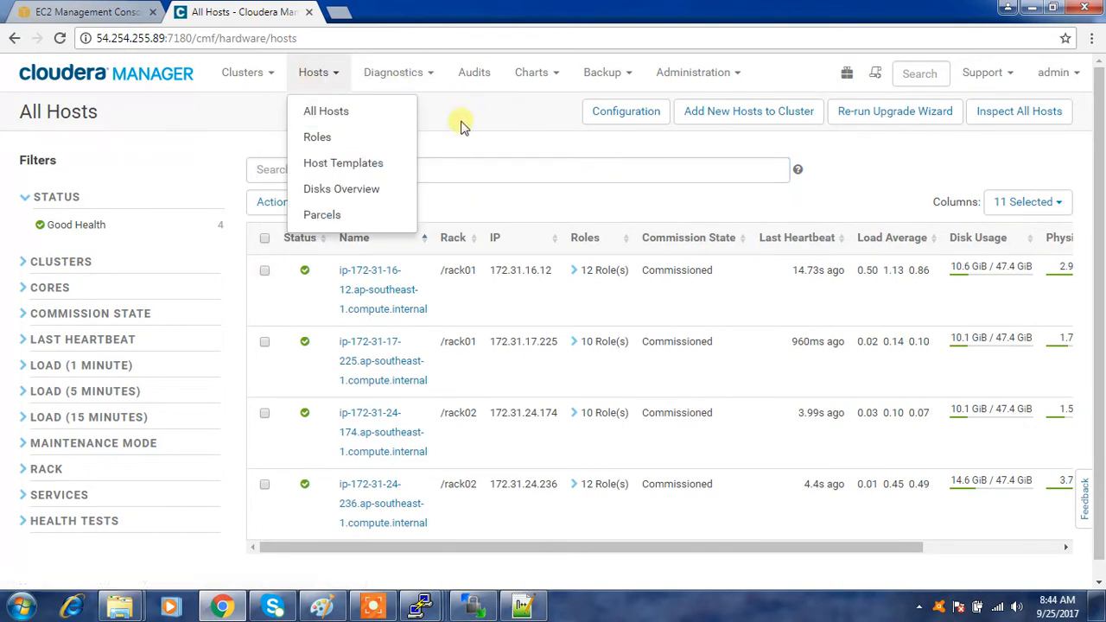
pyautogui.click(325, 110)
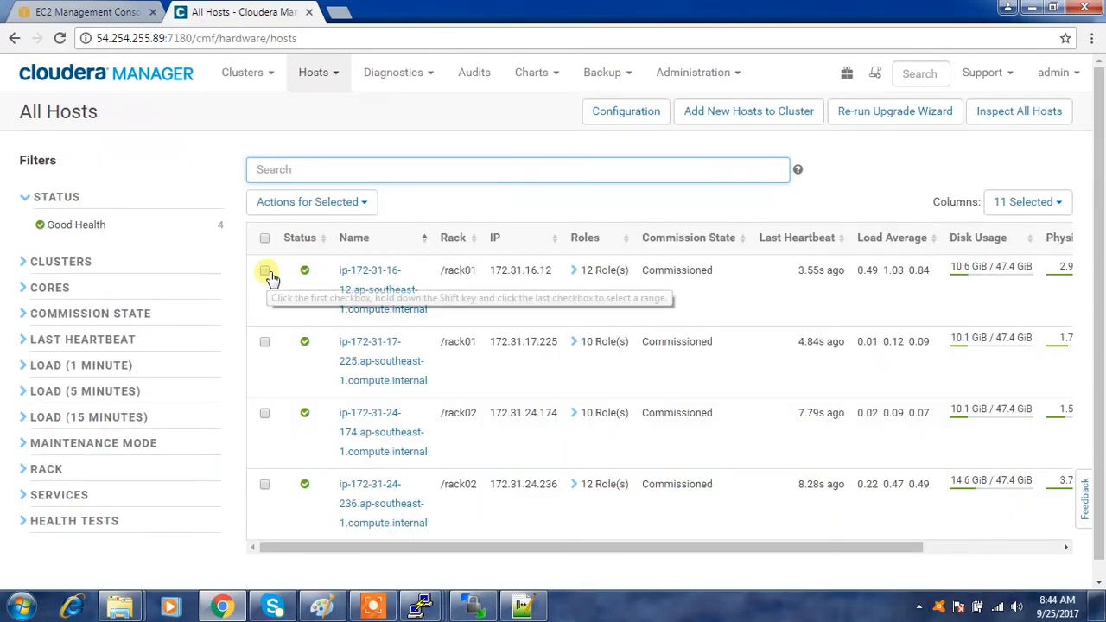
pyautogui.click(311, 200)
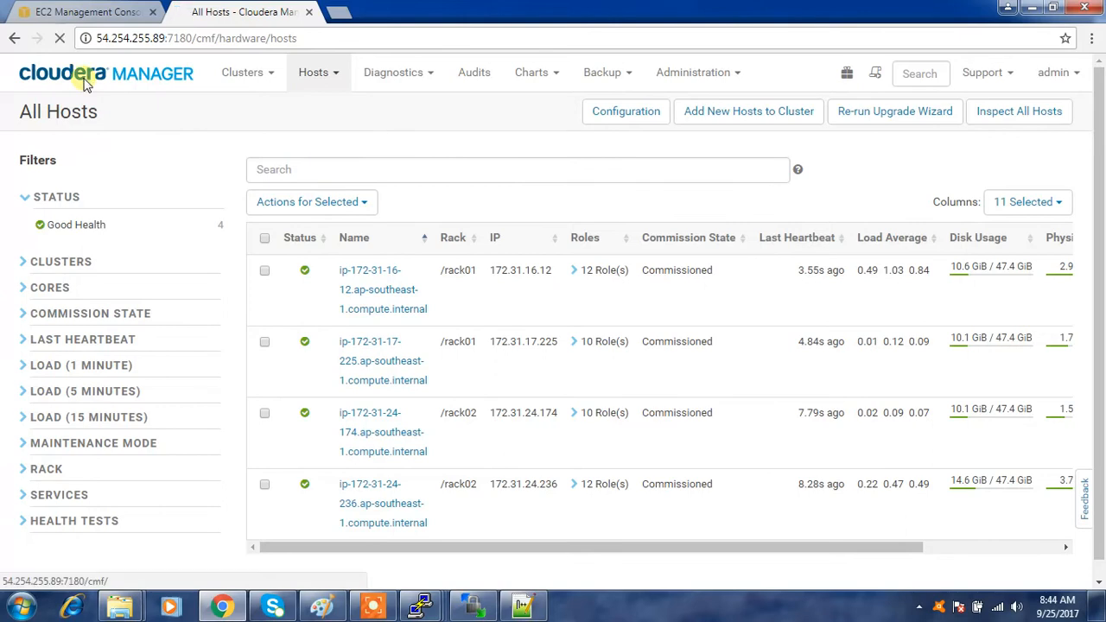
pyautogui.click(107, 72)
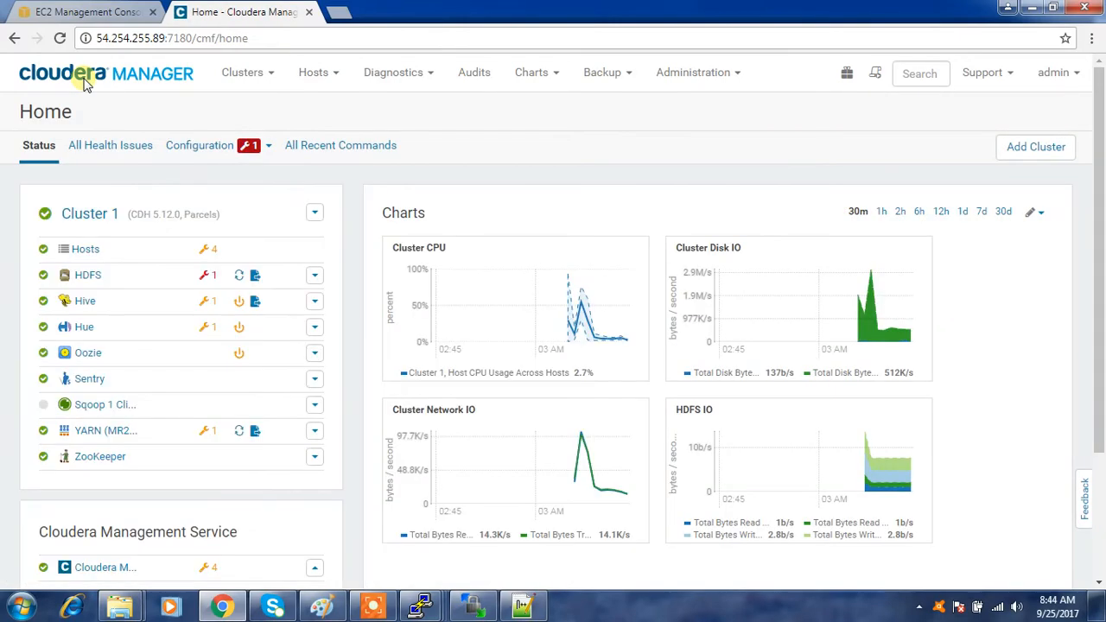
pyautogui.moveTo(245, 275)
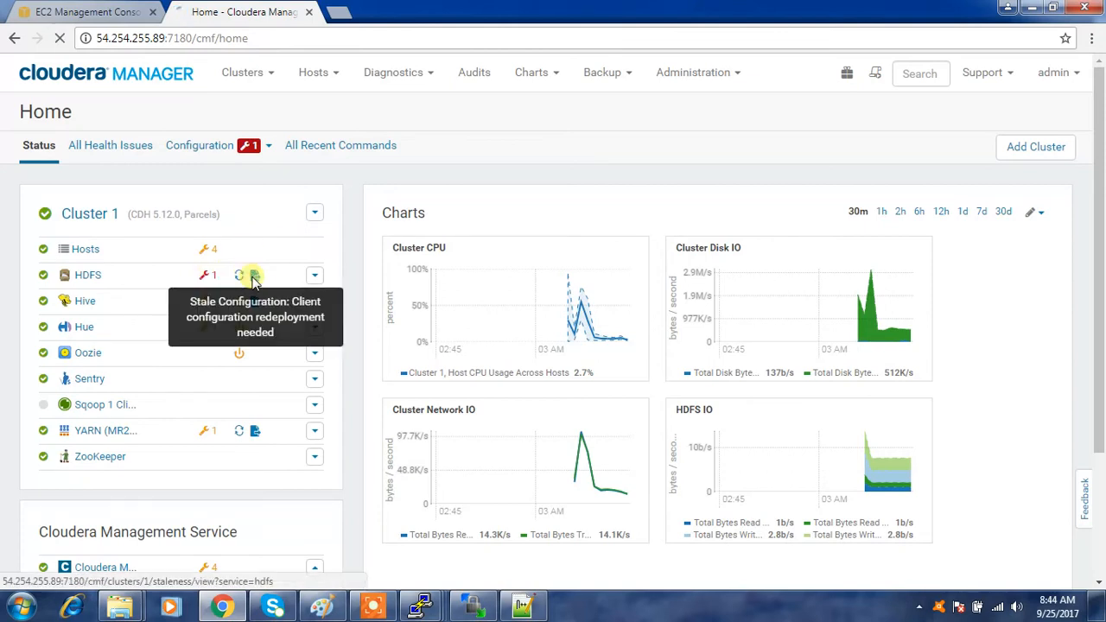
# Review the stale HDFS rack topology changes and turn off Rolling Restart for the restart.
pyautogui.click(254, 275)
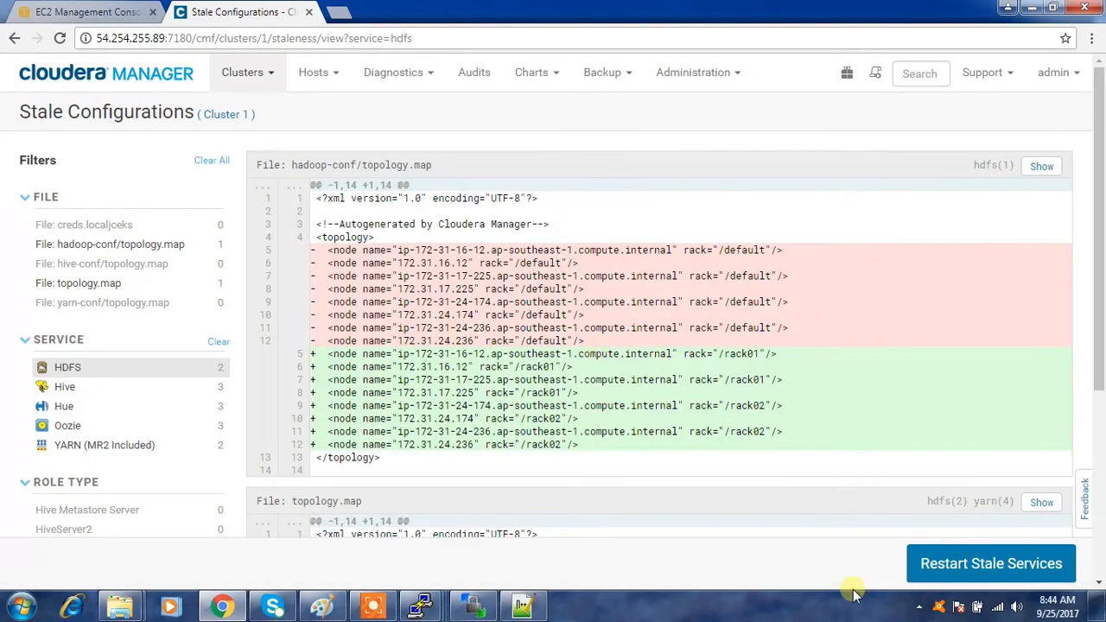
pyautogui.click(992, 564)
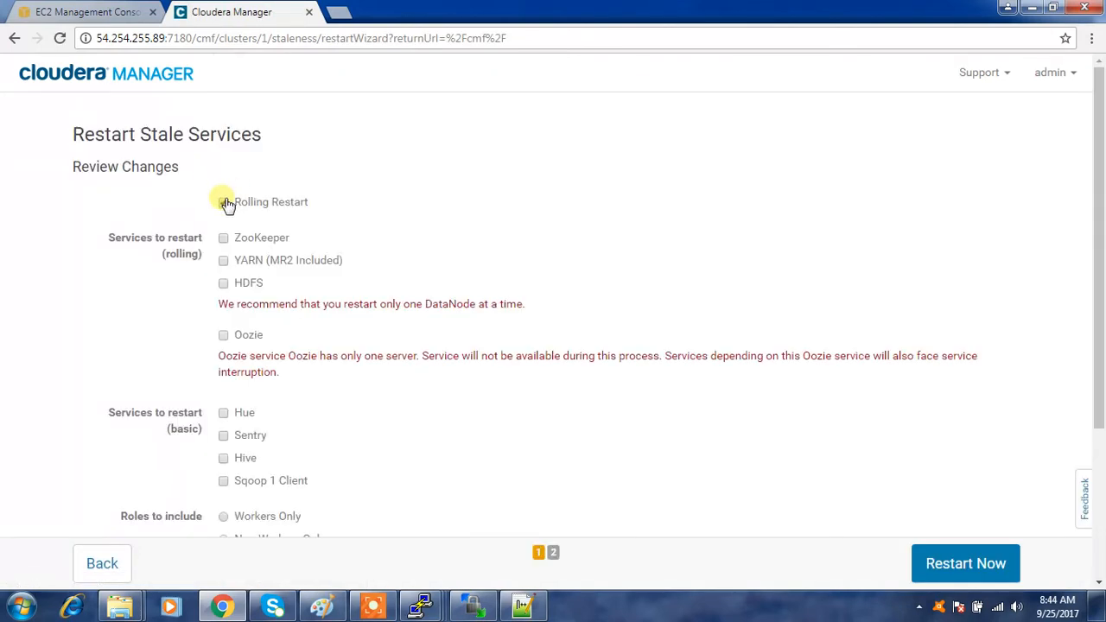
pyautogui.click(223, 200)
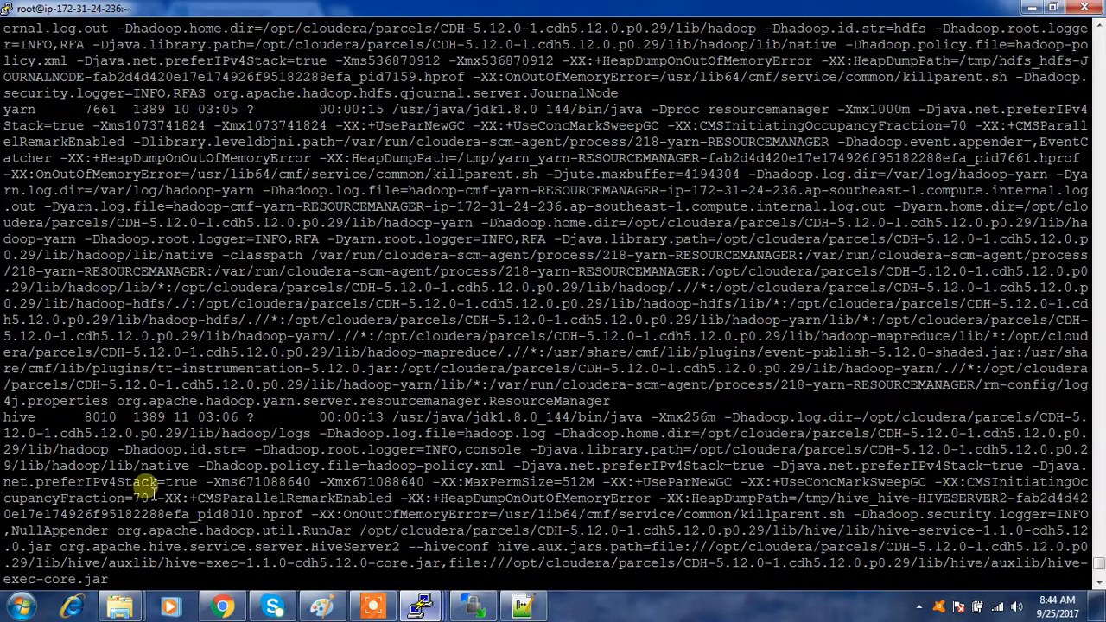
# Go to /var/run/cloudera-scm-agent/process/ and list its role folders with ls -lrt.
pyautogui.write('cd')
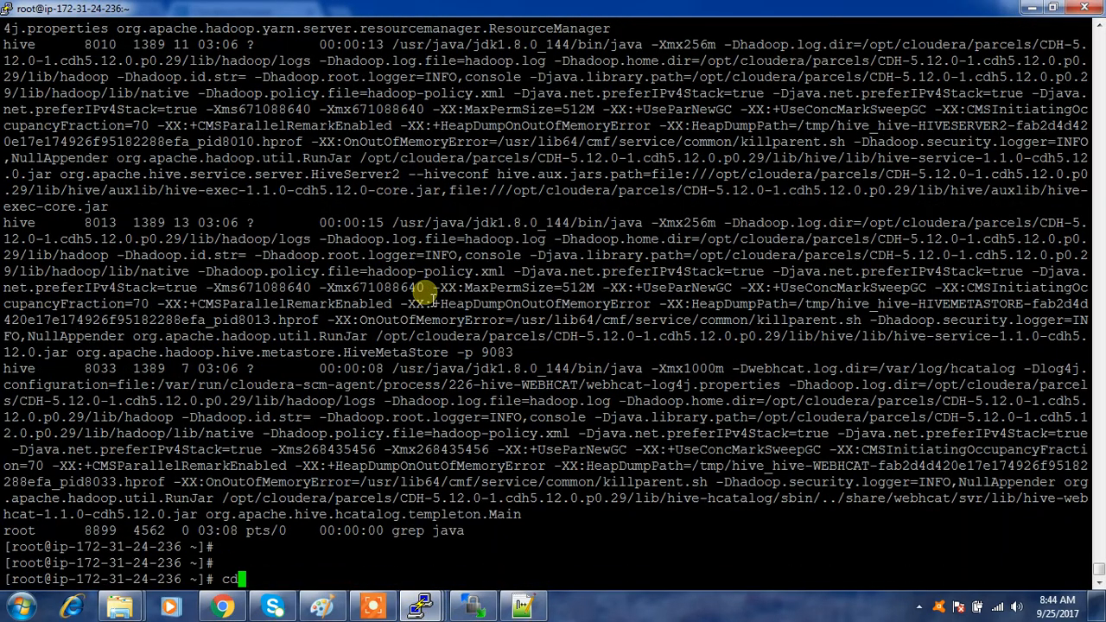
pyautogui.write('/var/')
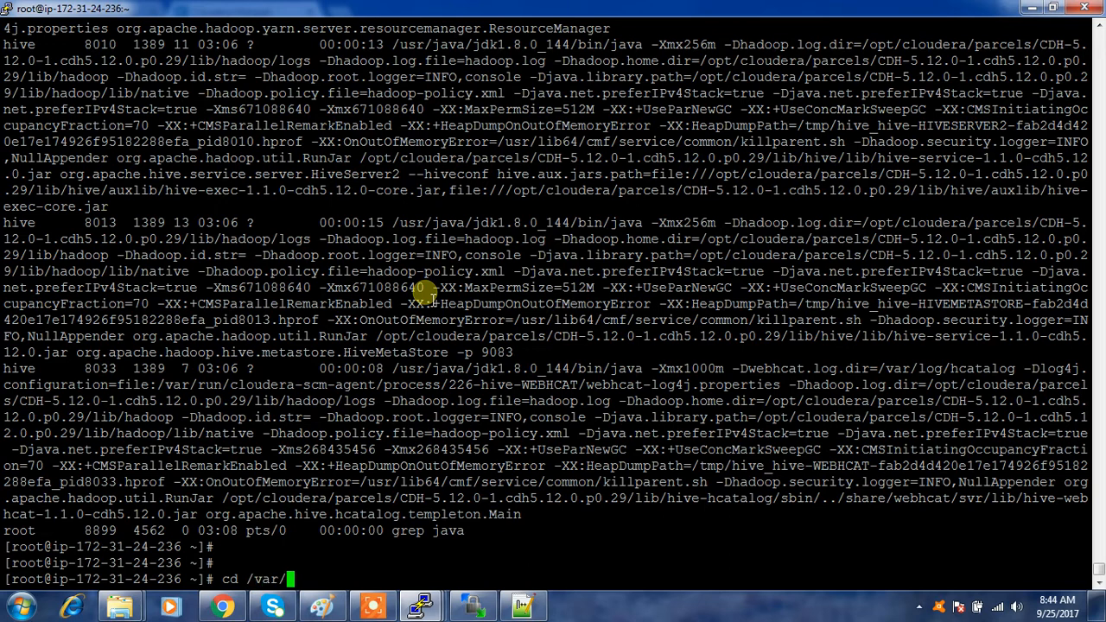
pyautogui.write('run/cloudera-scm-agent/process/')
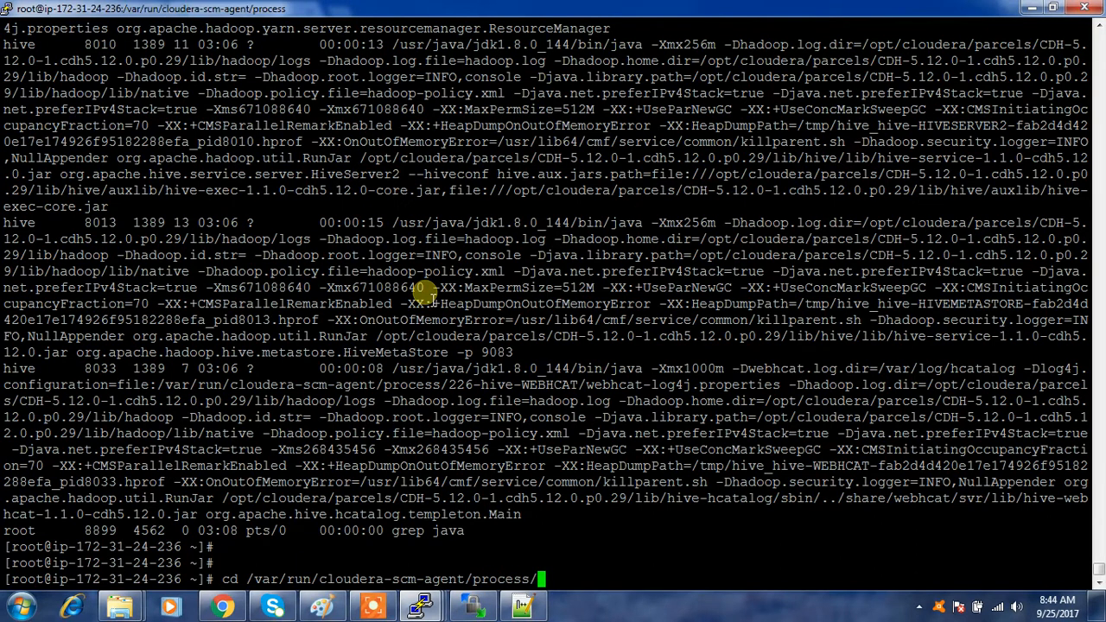
pyautogui.write('ls -lrt')
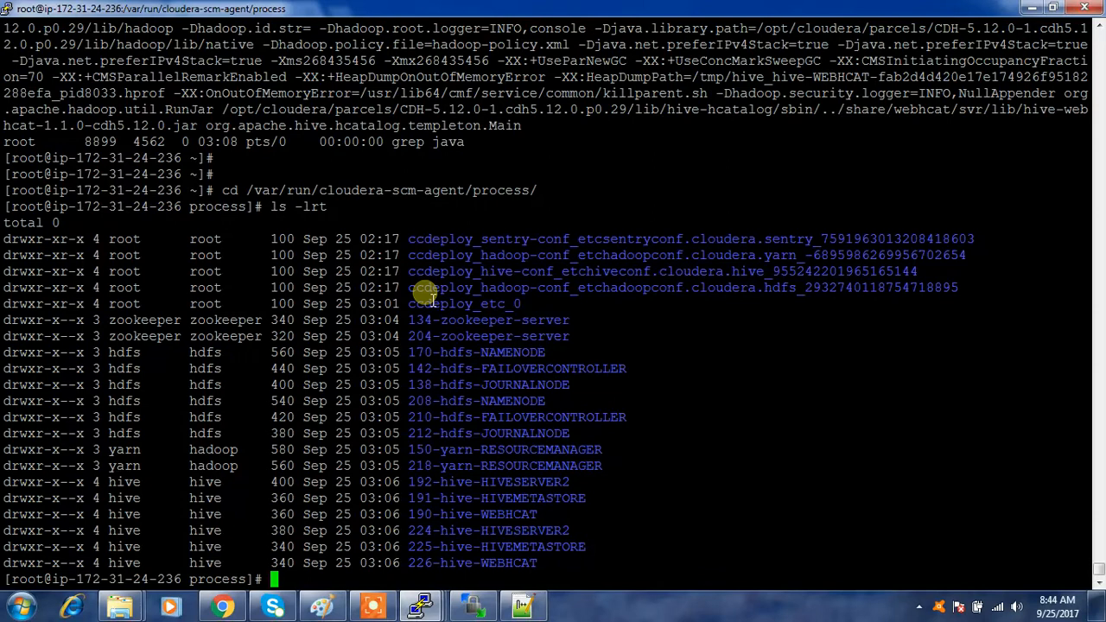
pyautogui.moveTo(518, 401)
pyautogui.write('cd 208-hdfs-NAMENODE')
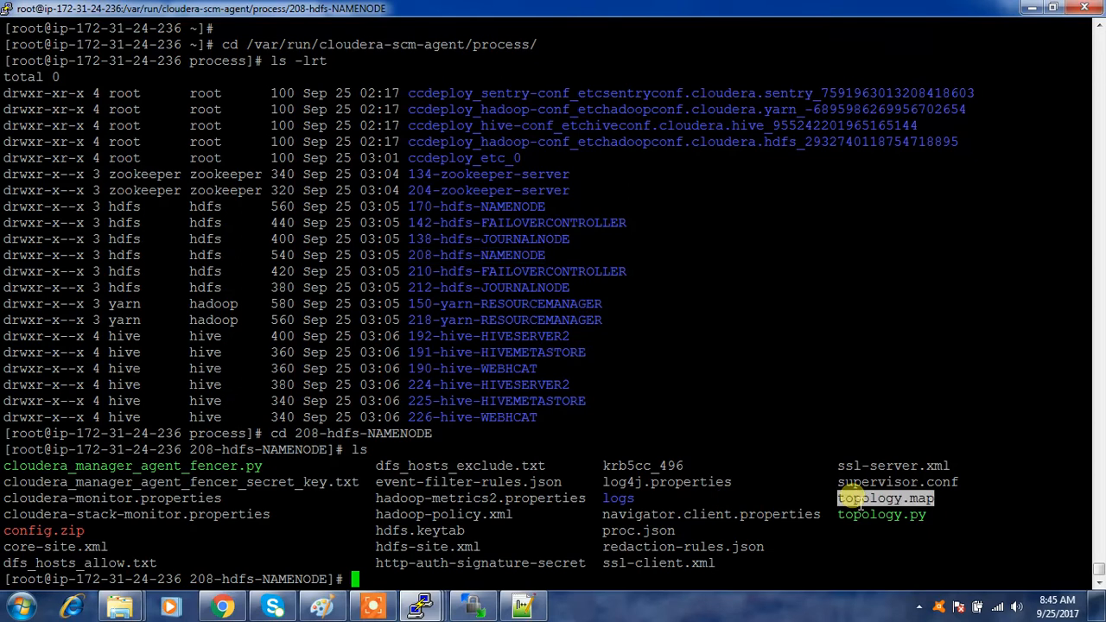
# Display topology.map, where every node sits on rack /default.
pyautogui.write('cat topology.map')
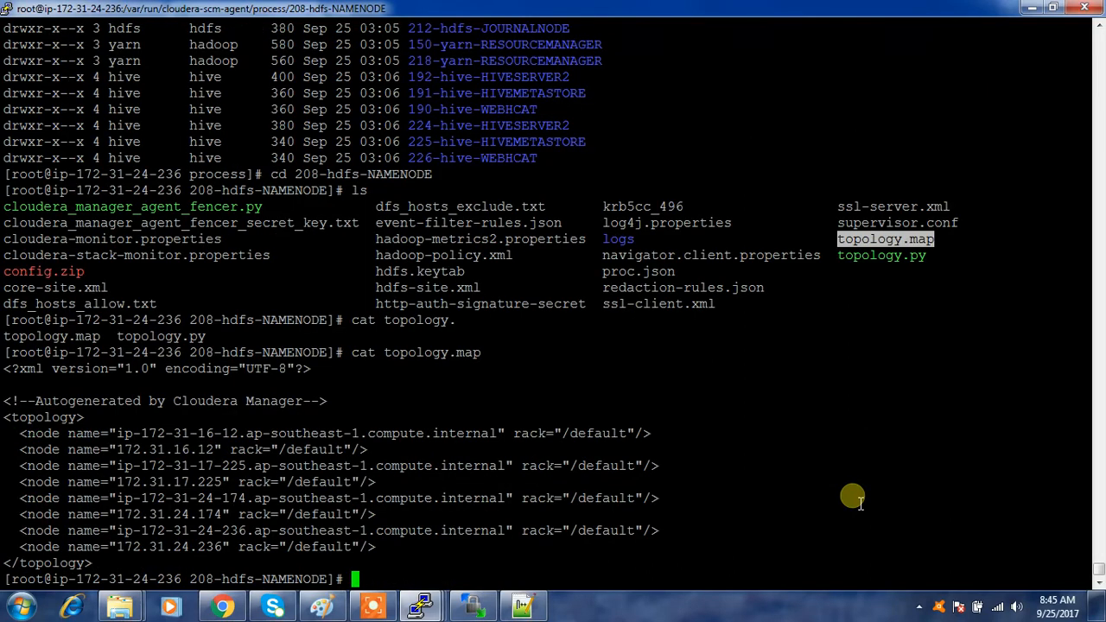
pyautogui.moveTo(280, 460)
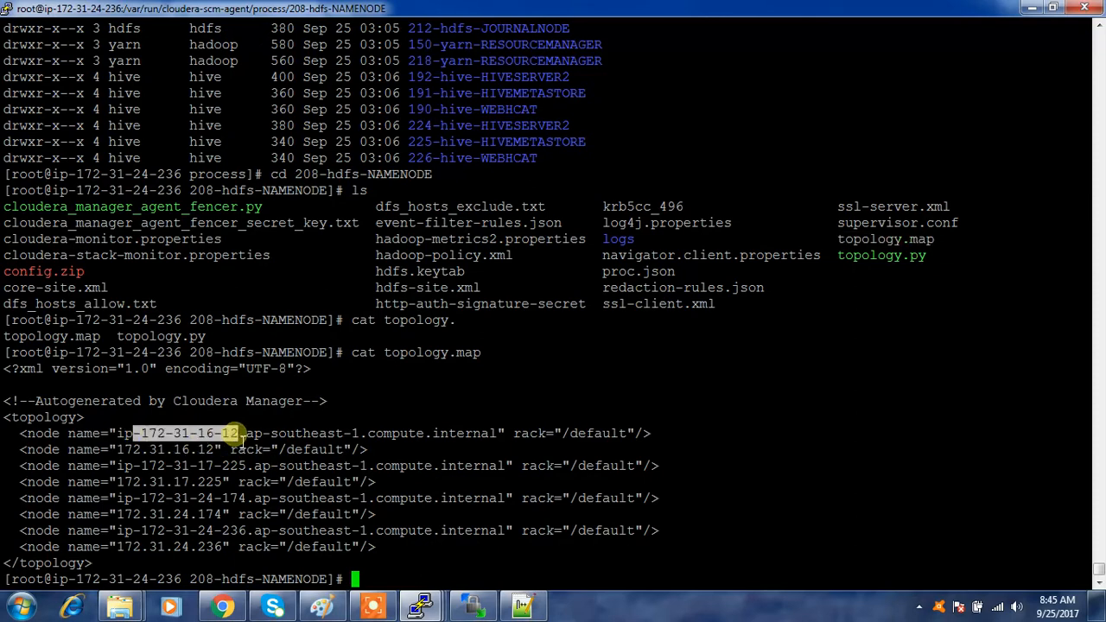
pyautogui.moveTo(233, 432); pyautogui.dragTo(498, 432)
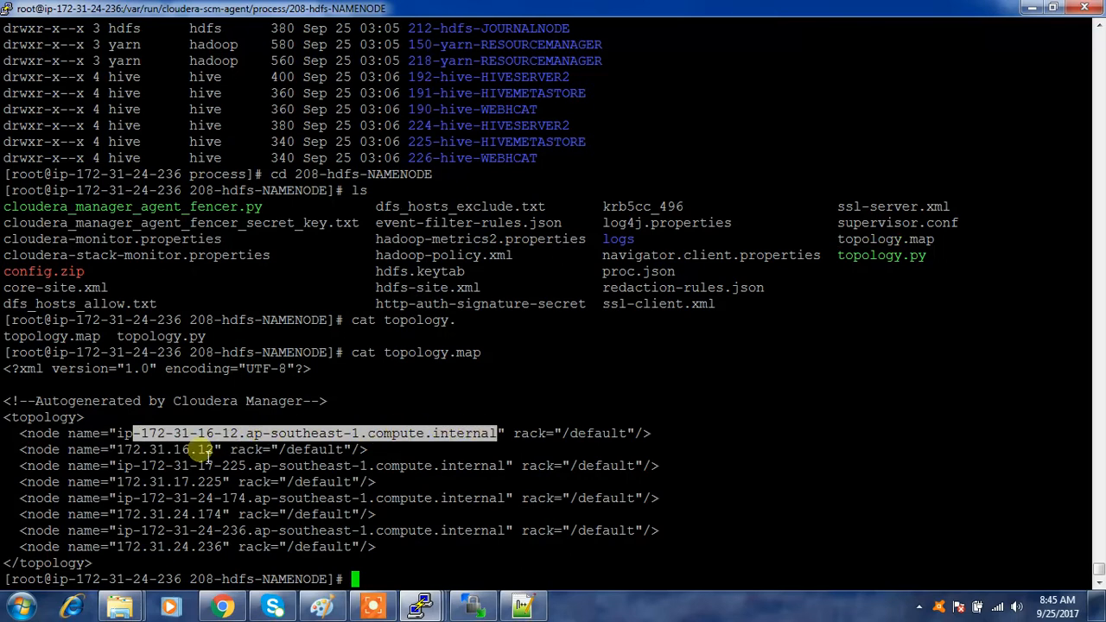
pyautogui.moveTo(387, 353)
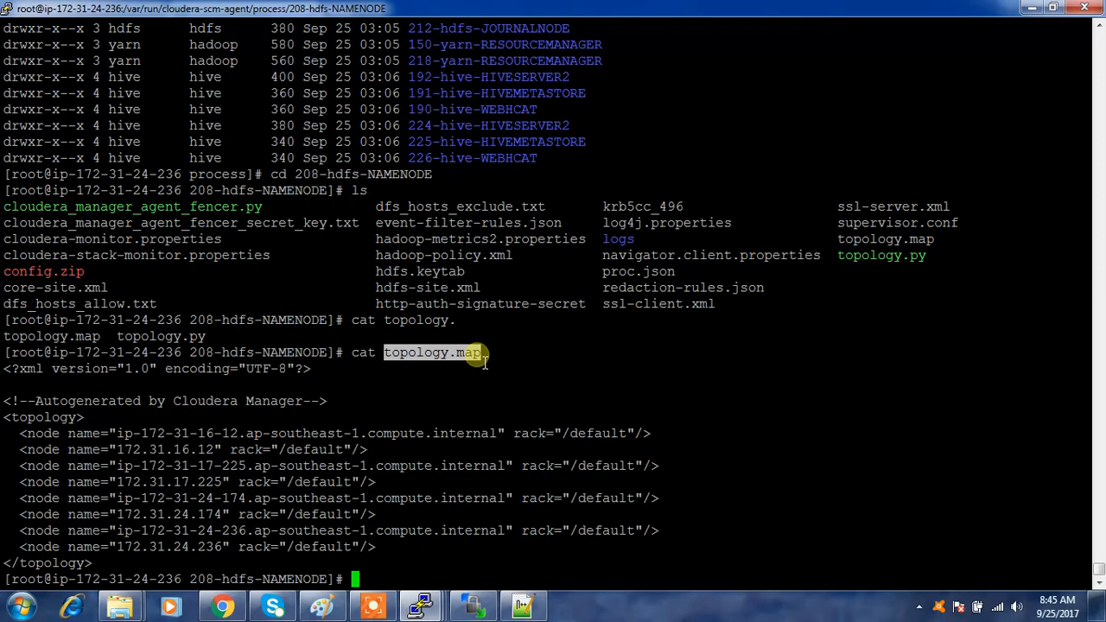
pyautogui.moveTo(719, 273)
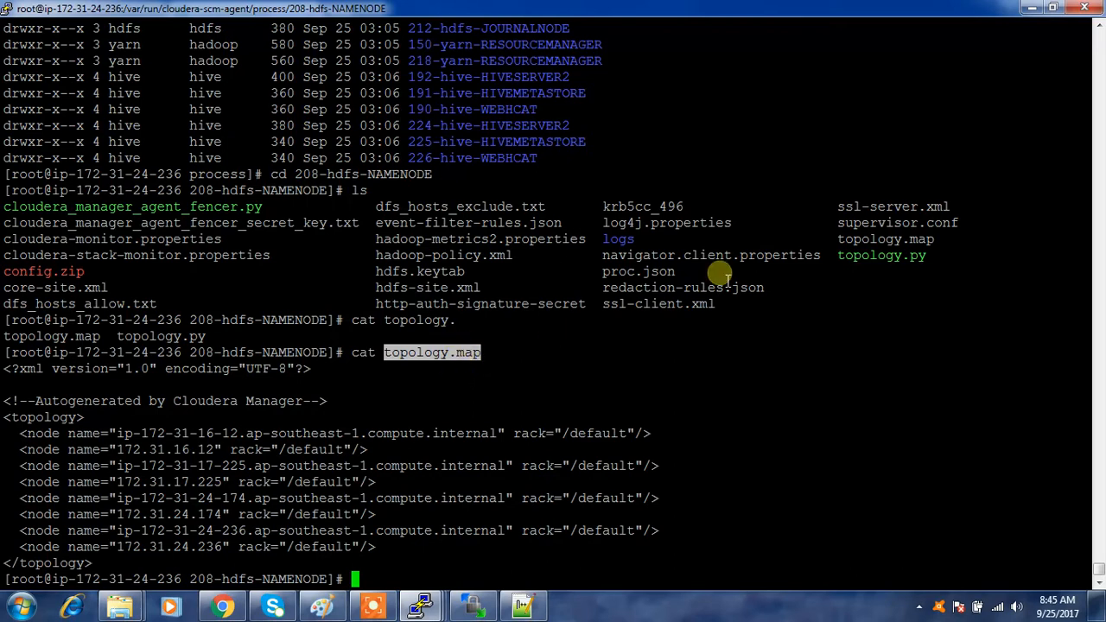
pyautogui.doubleClick(882, 256)
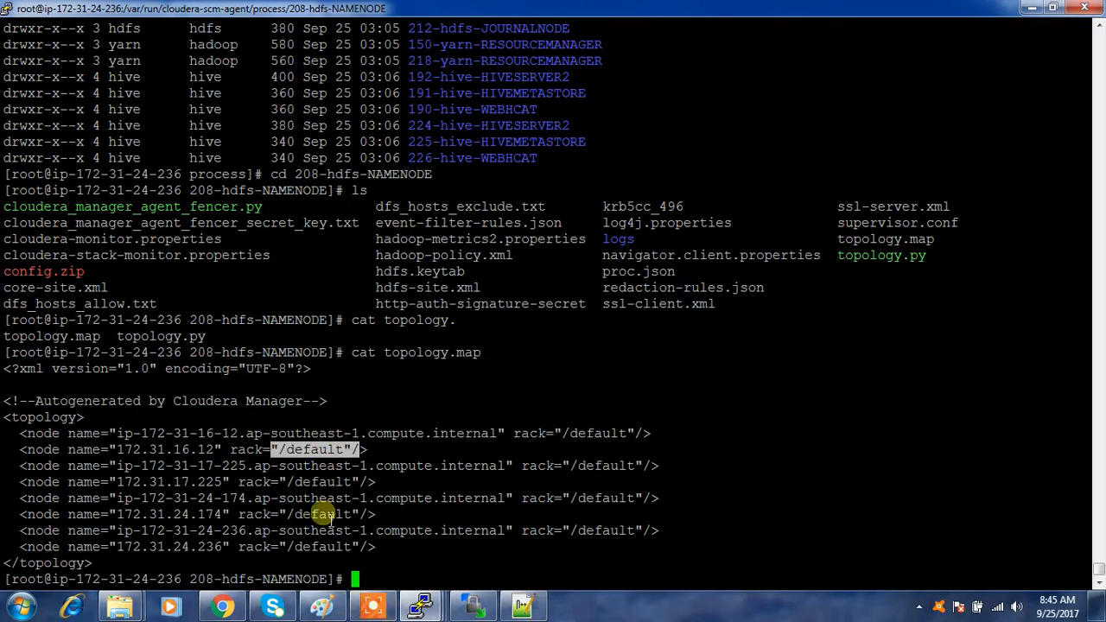
pyautogui.doubleClick(881, 255)
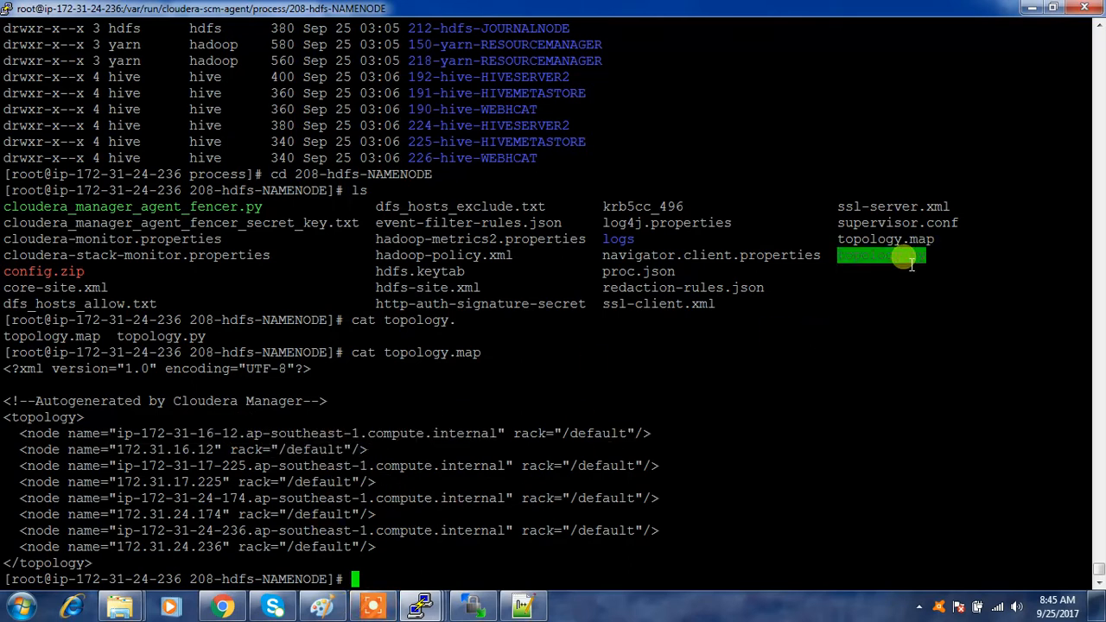
pyautogui.write('./topology.py')
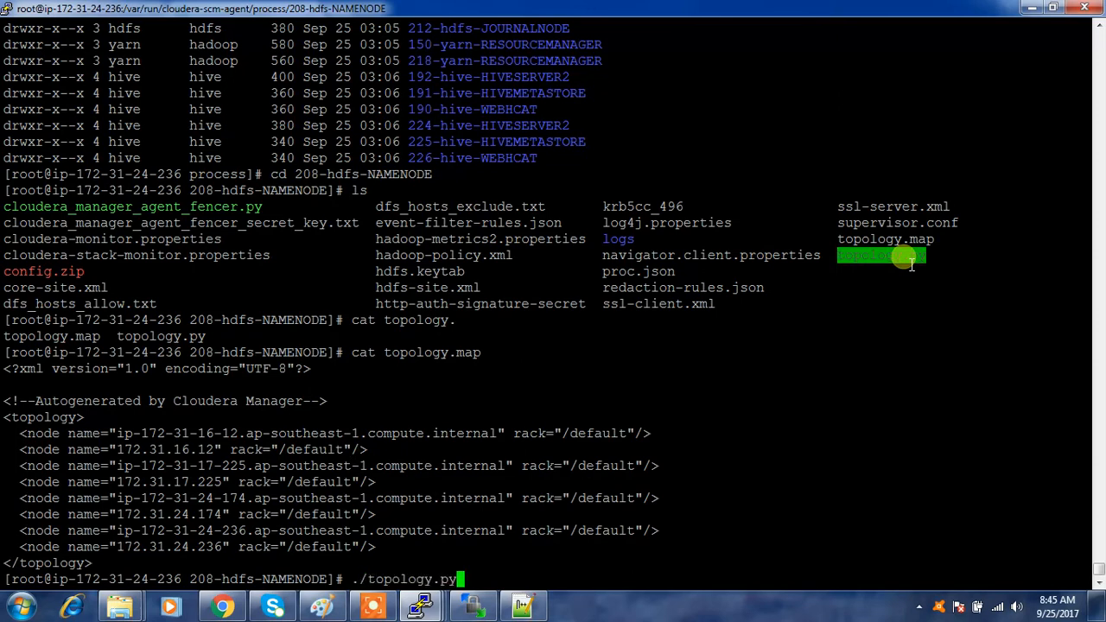
pyautogui.moveTo(178, 449)
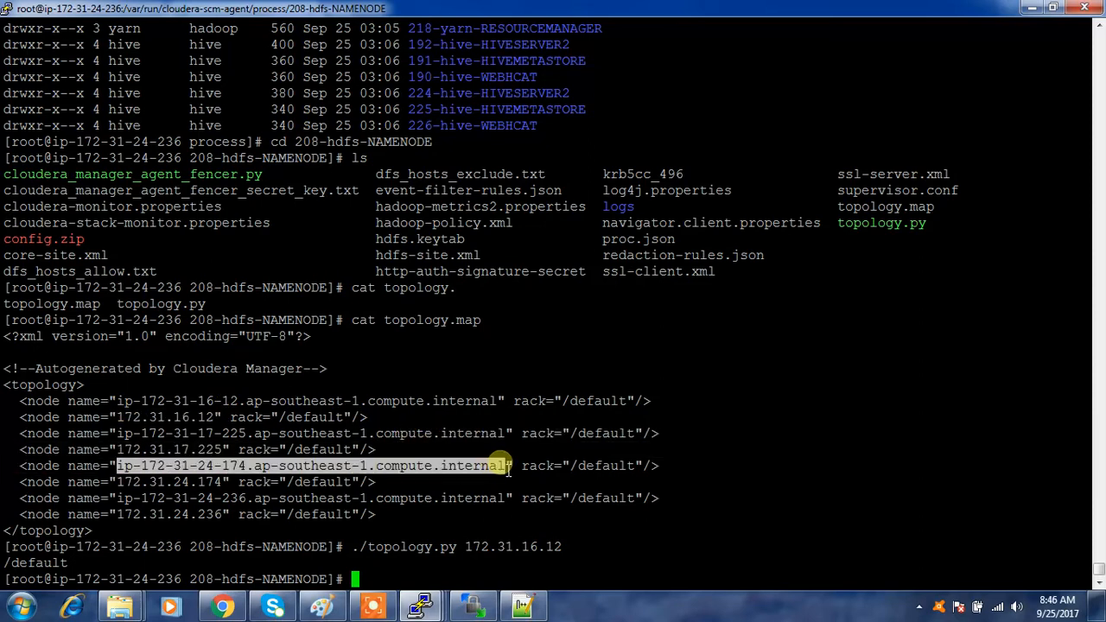
pyautogui.write('./topology.py 1')
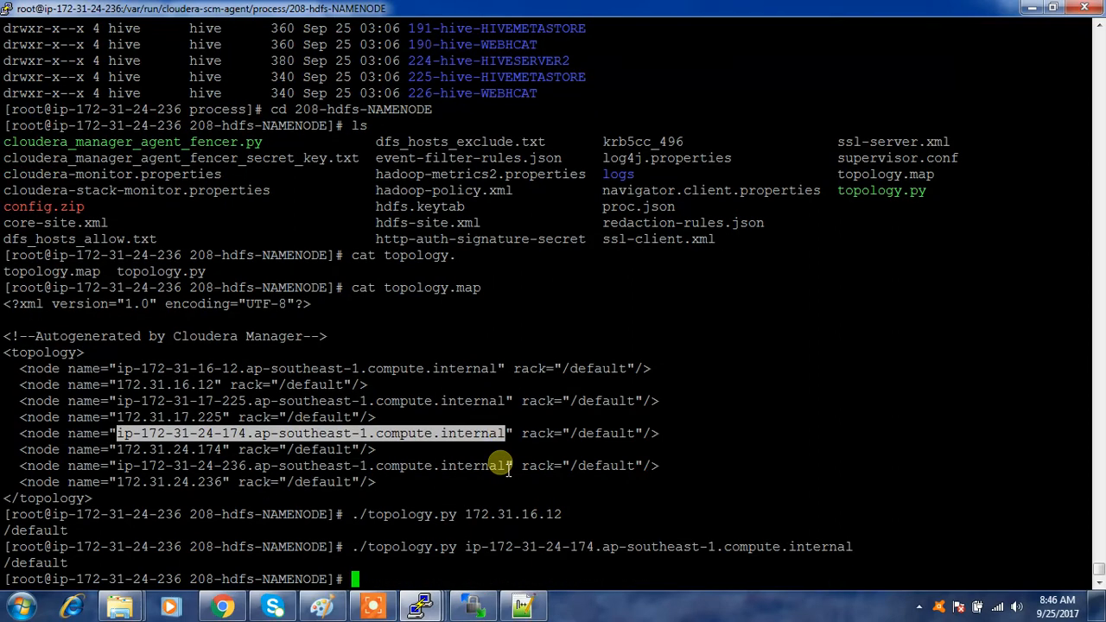
pyautogui.moveTo(498, 453)
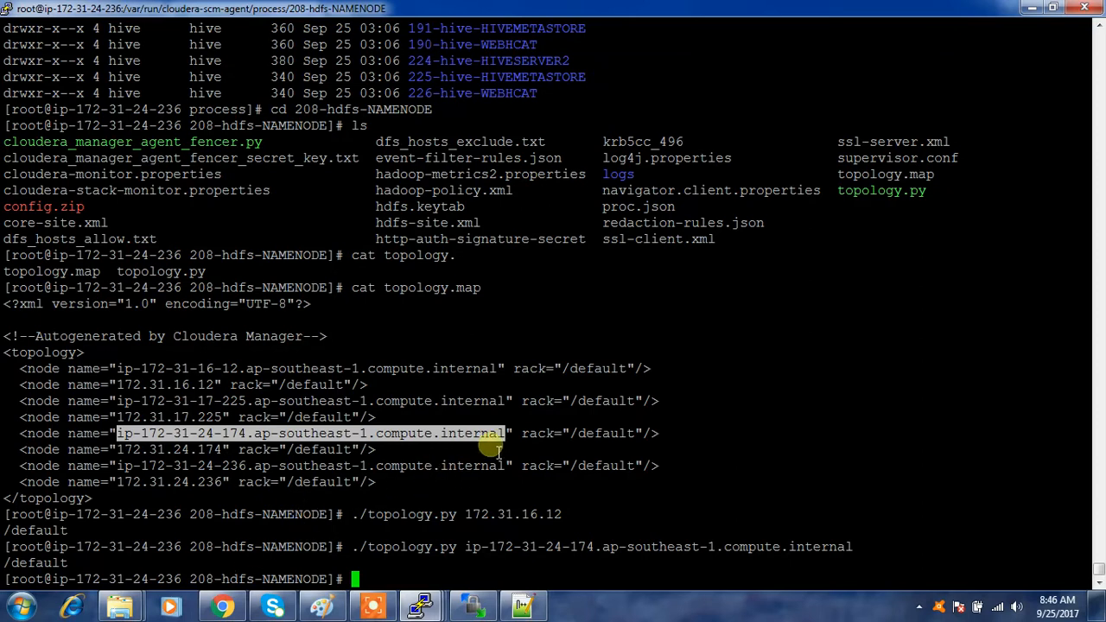
pyautogui.write('cd ..')
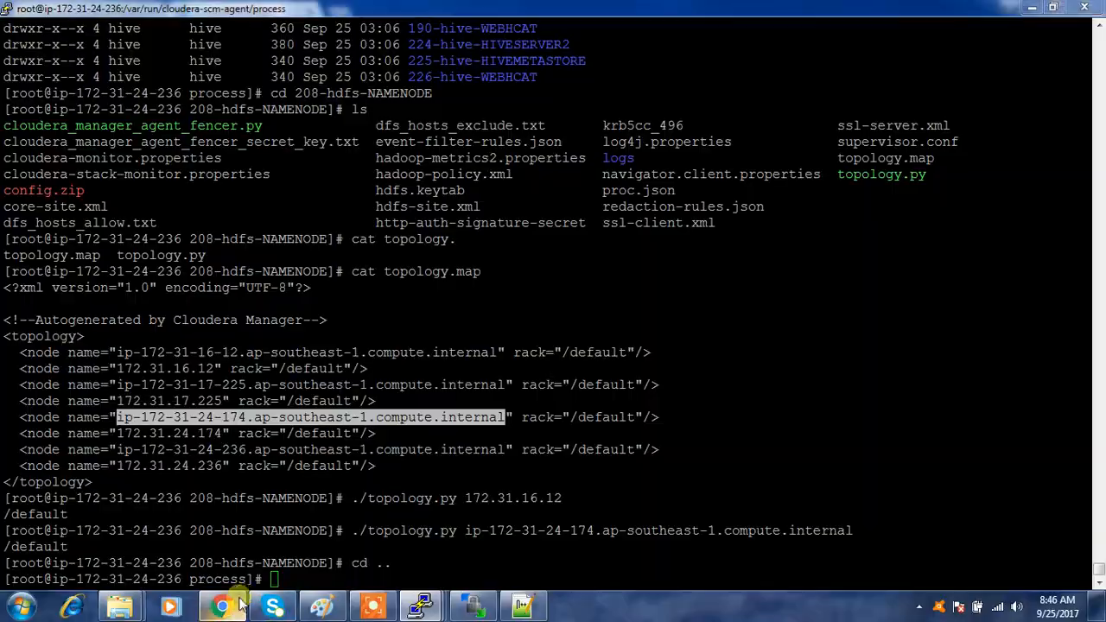
# Restart the stale services with Restart Now and finish the completed wizard.
pyautogui.click(221, 605)
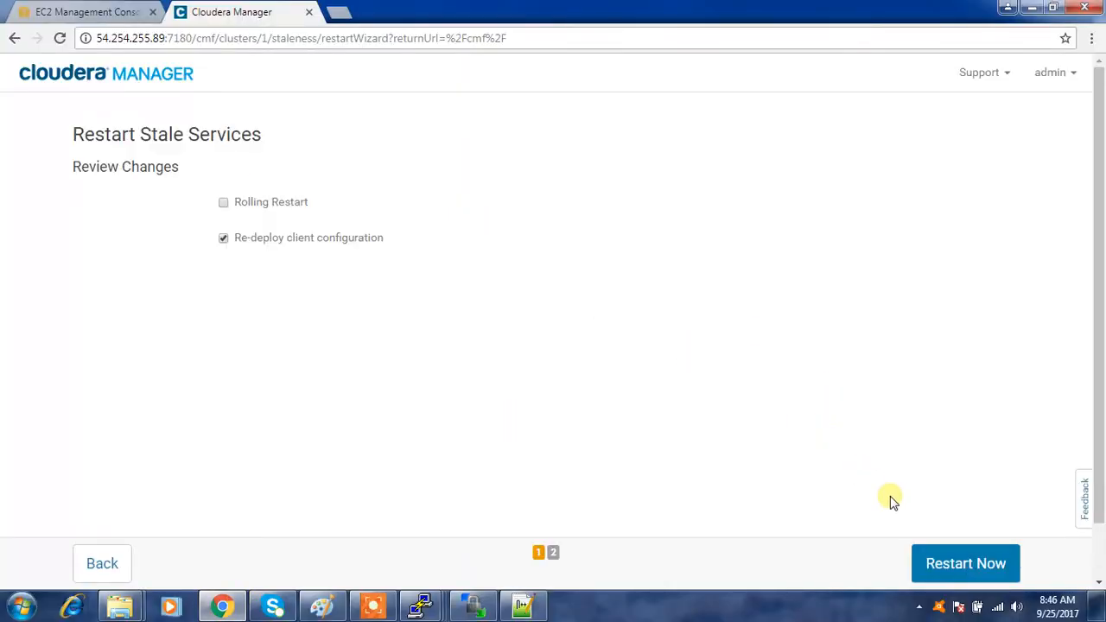
pyautogui.click(964, 564)
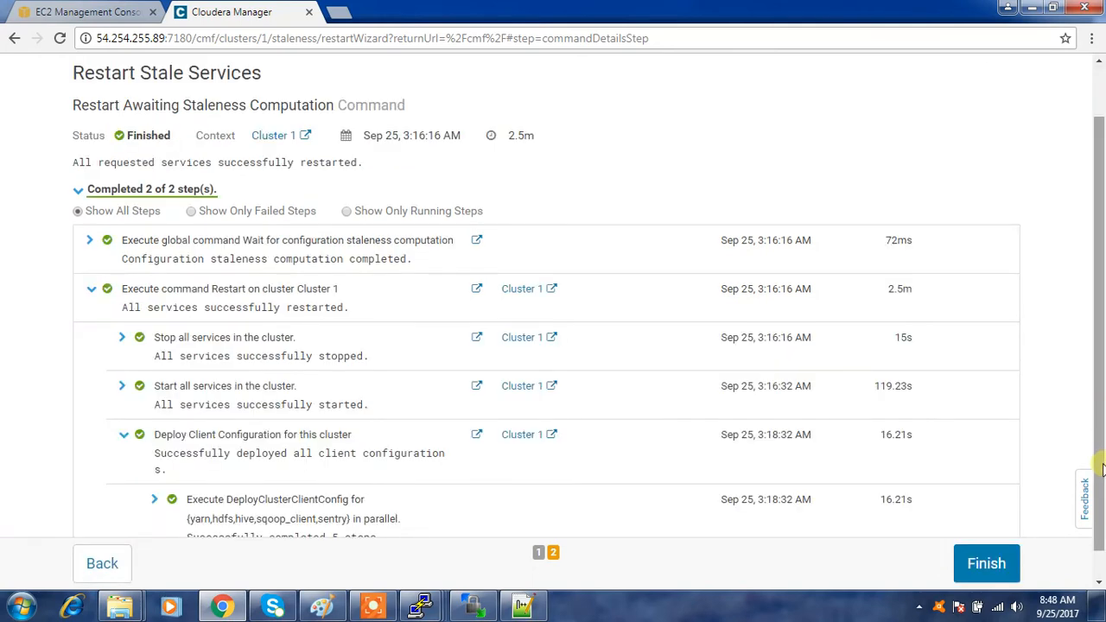
pyautogui.click(985, 563)
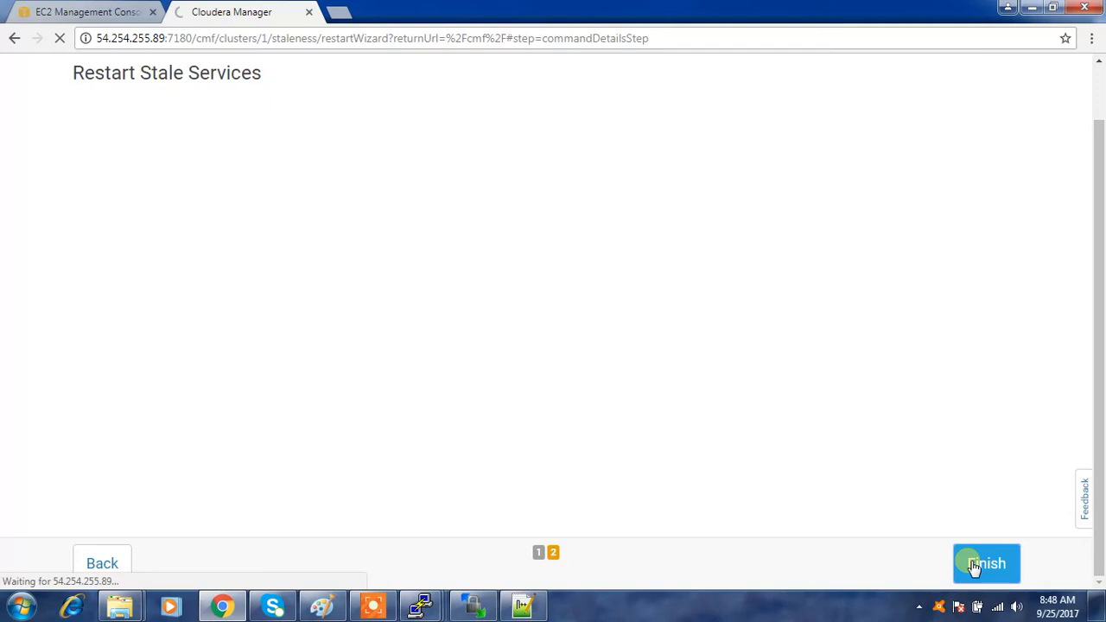
pyautogui.click(985, 563)
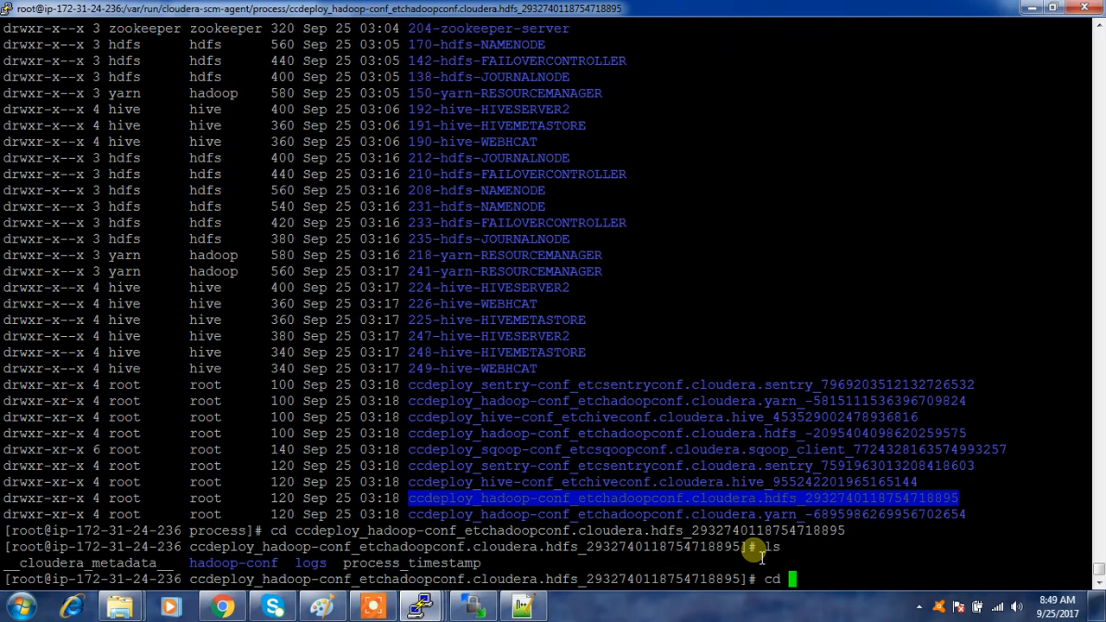
# Show the ccdeploy hadoop-conf topology.map (all hosts still /default), then list the process directory again.
pyautogui.write('hadoop-conf/')
pyautogui.write('ls')
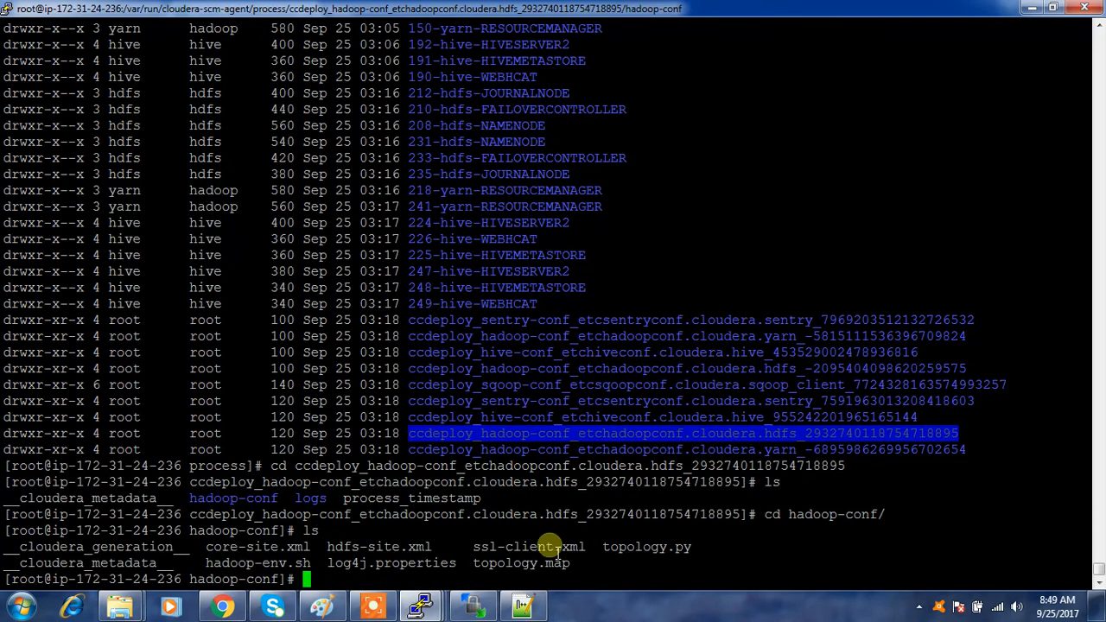
pyautogui.write('cat topology.map')
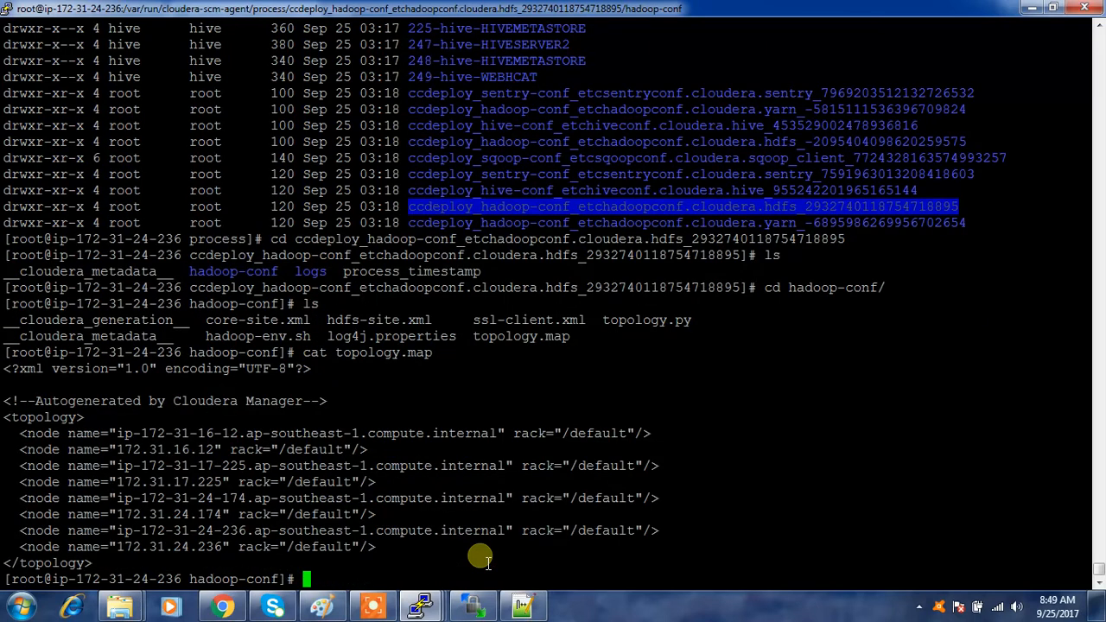
pyautogui.write('c')
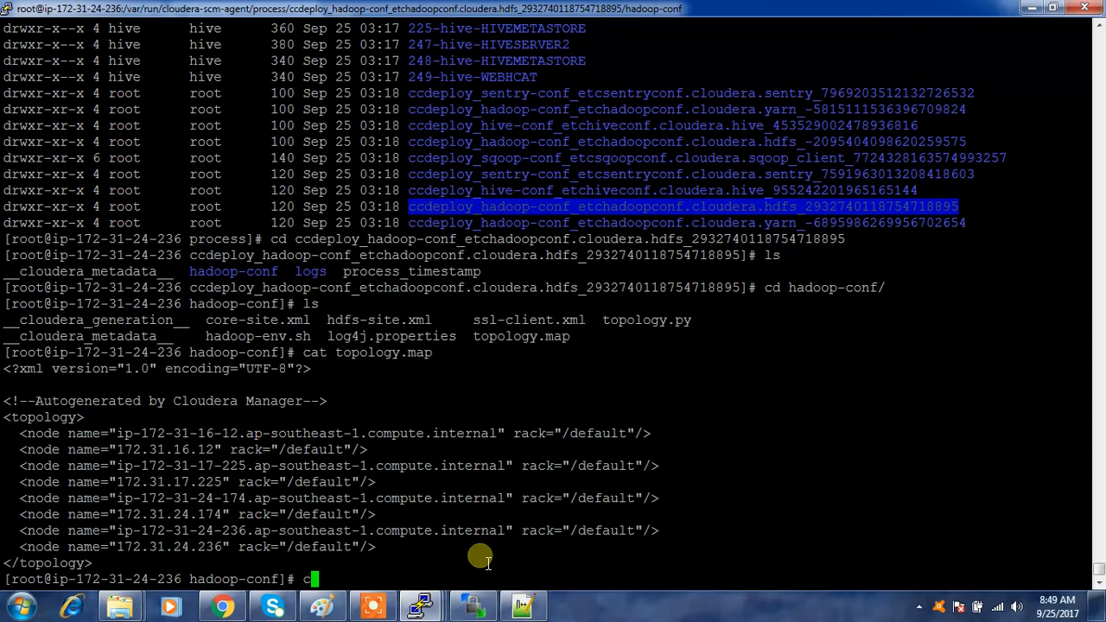
pyautogui.write('cd ..')
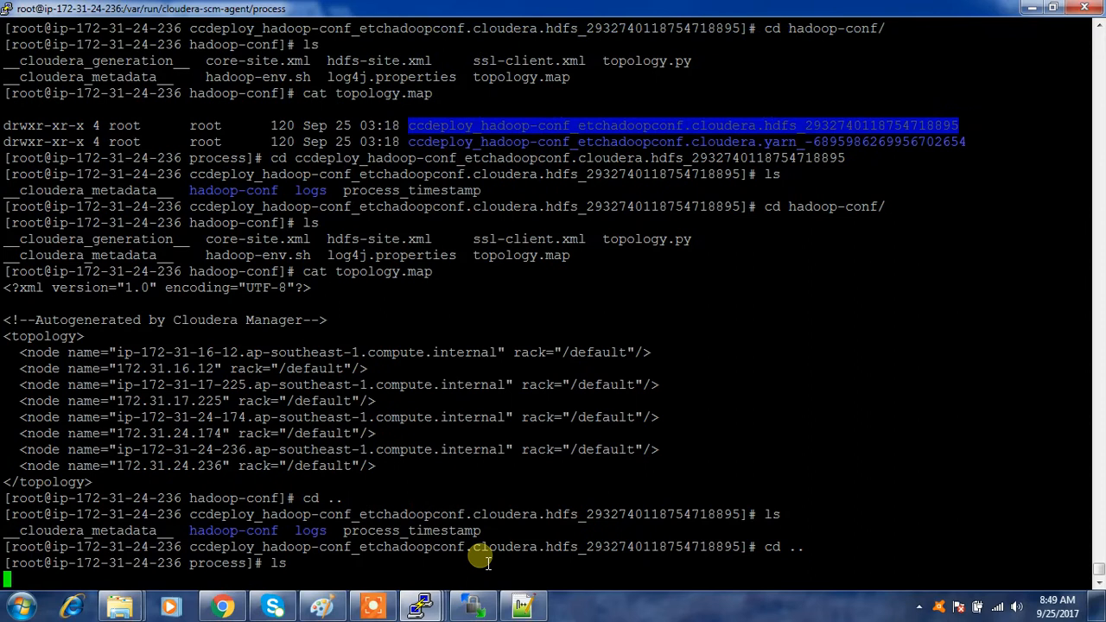
pyautogui.write('ls -lrt')
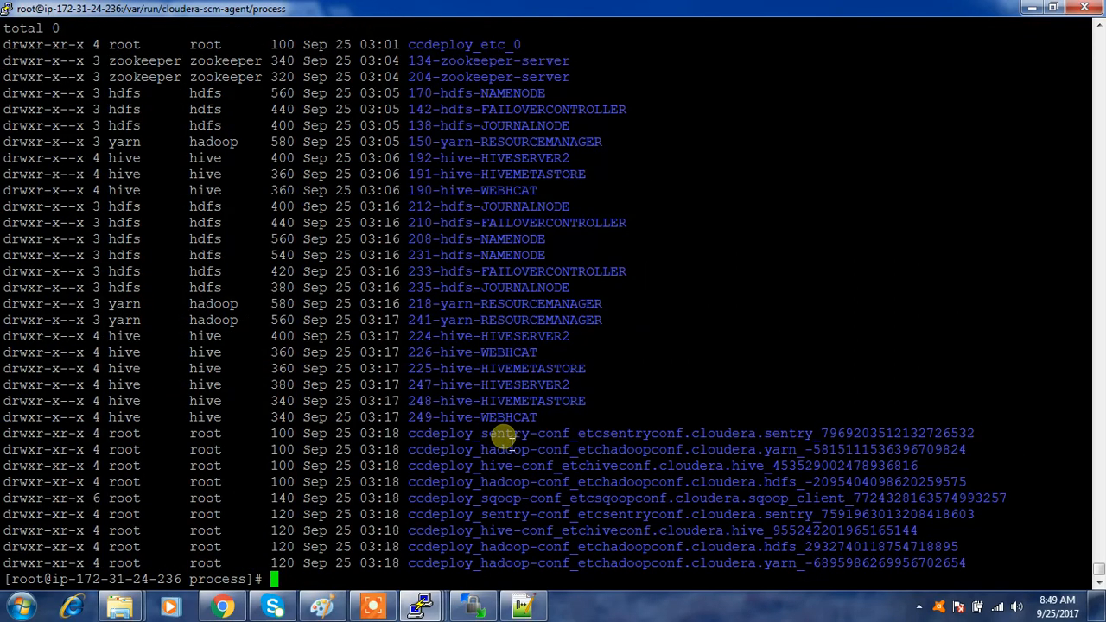
# List the process dirs with ls -lrt | grep name and move into the new NameNode directory to view topology.map.
pyautogui.write('ls -lrt | grep name')
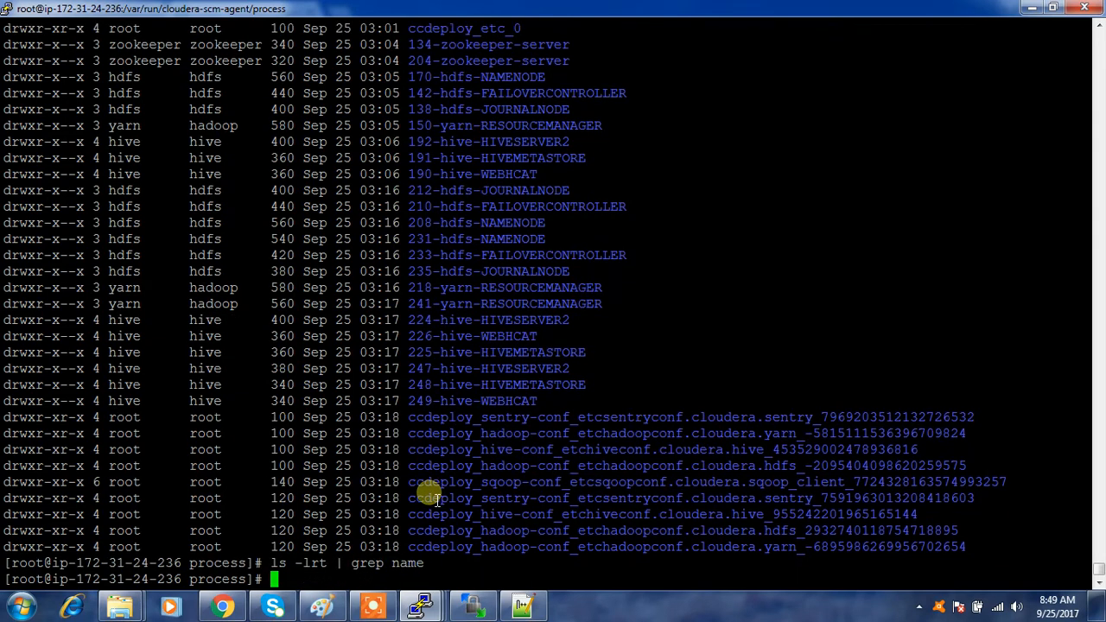
pyautogui.write('ls -lrt | grep name')
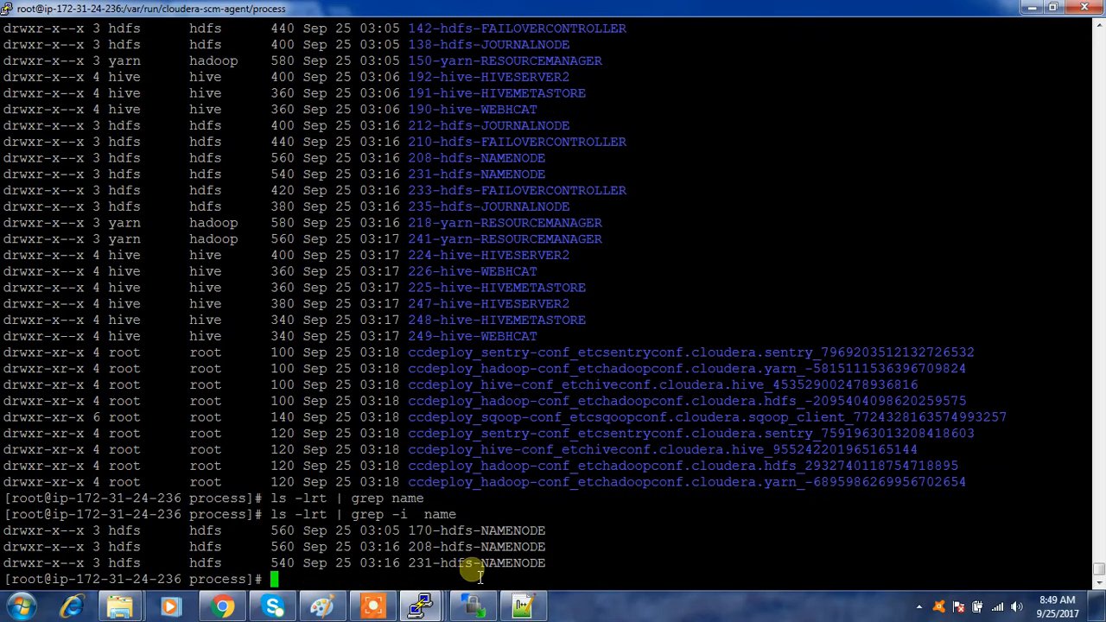
pyautogui.write('cd')
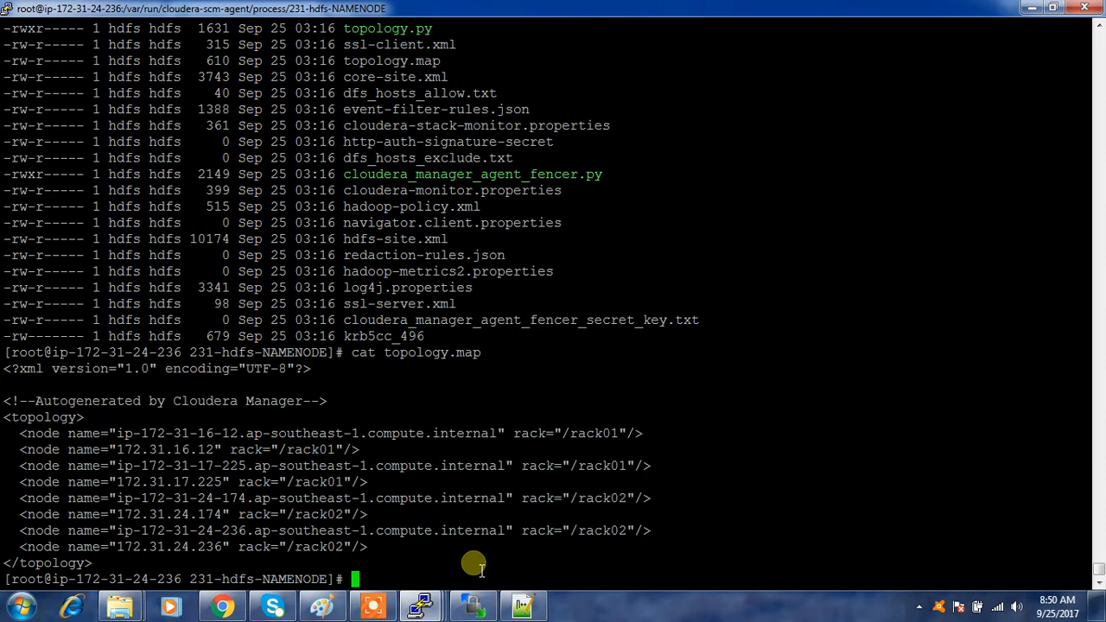
pyautogui.moveTo(415, 380)
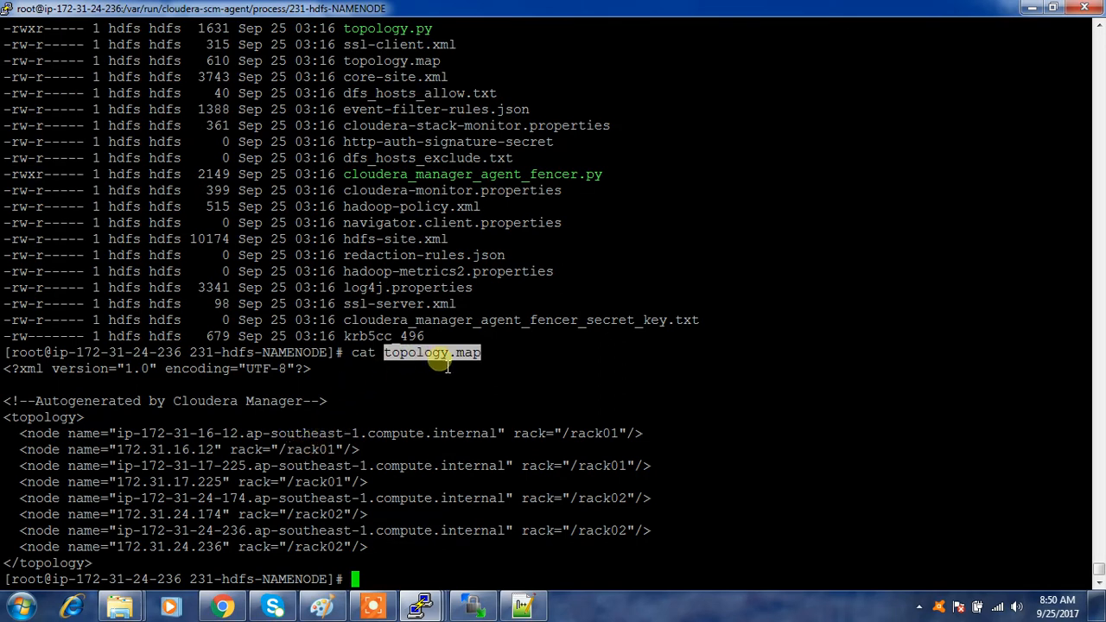
pyautogui.moveTo(380, 270)
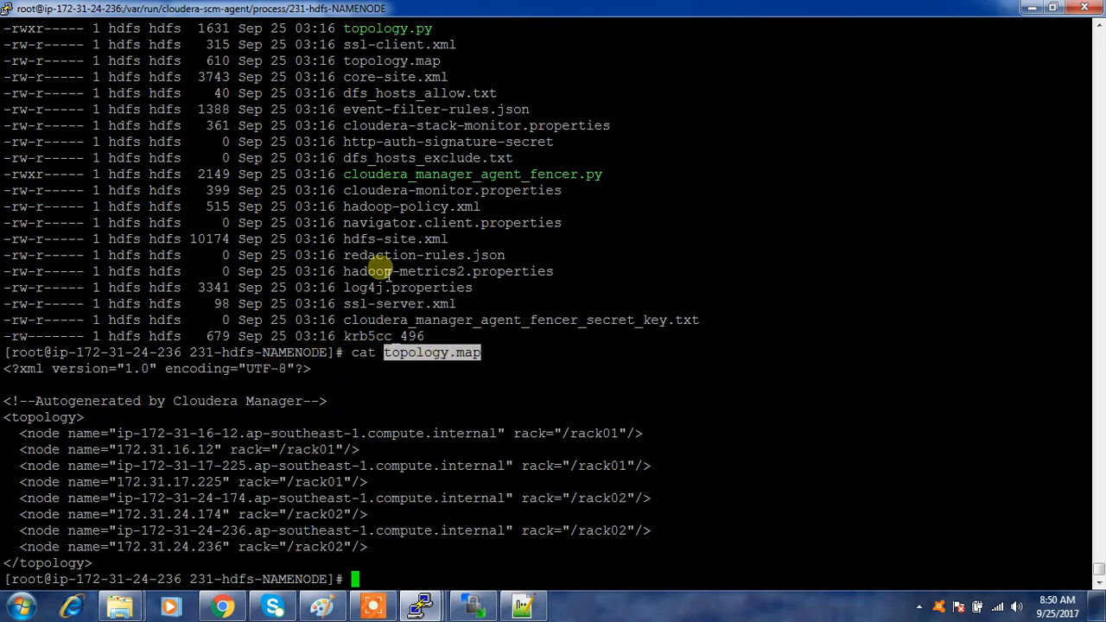
pyautogui.doubleClick(387, 27)
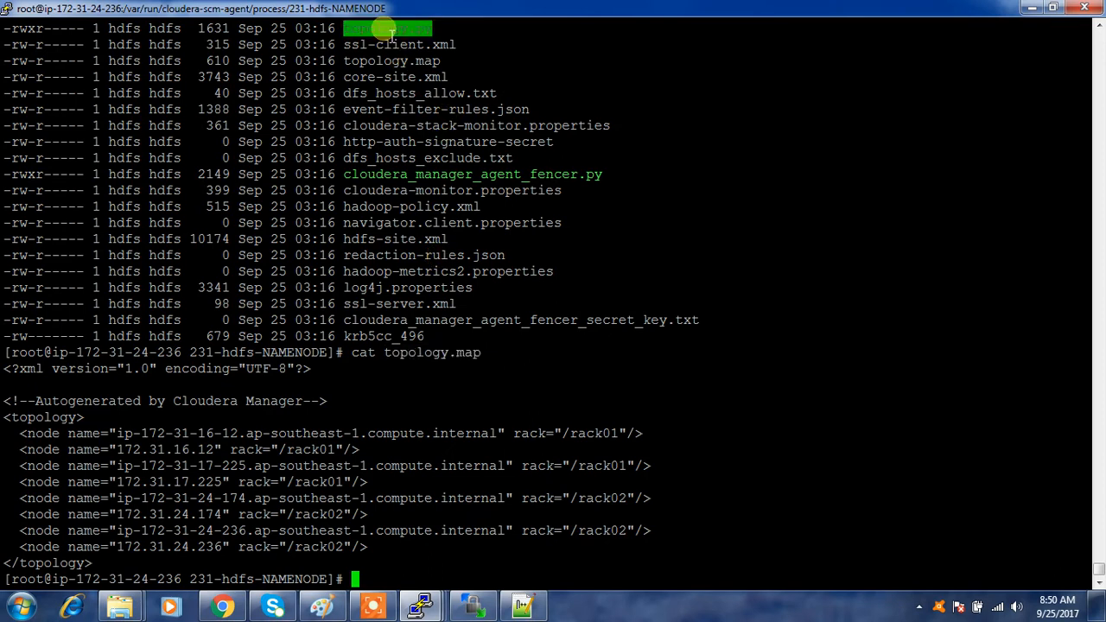
pyautogui.moveTo(325, 467)
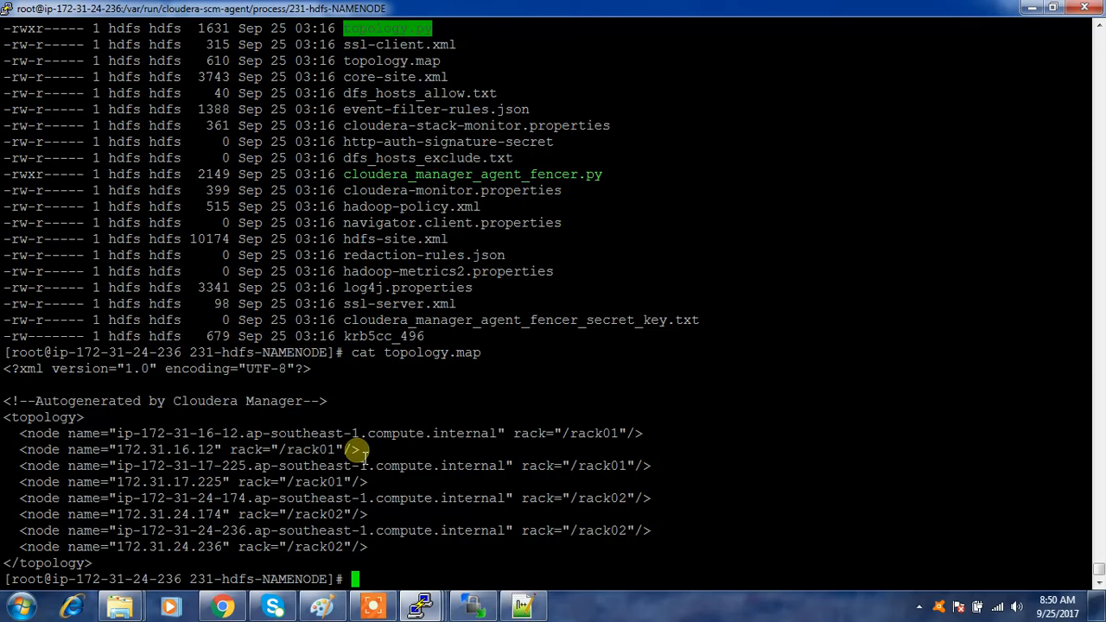
pyautogui.moveTo(290, 448)
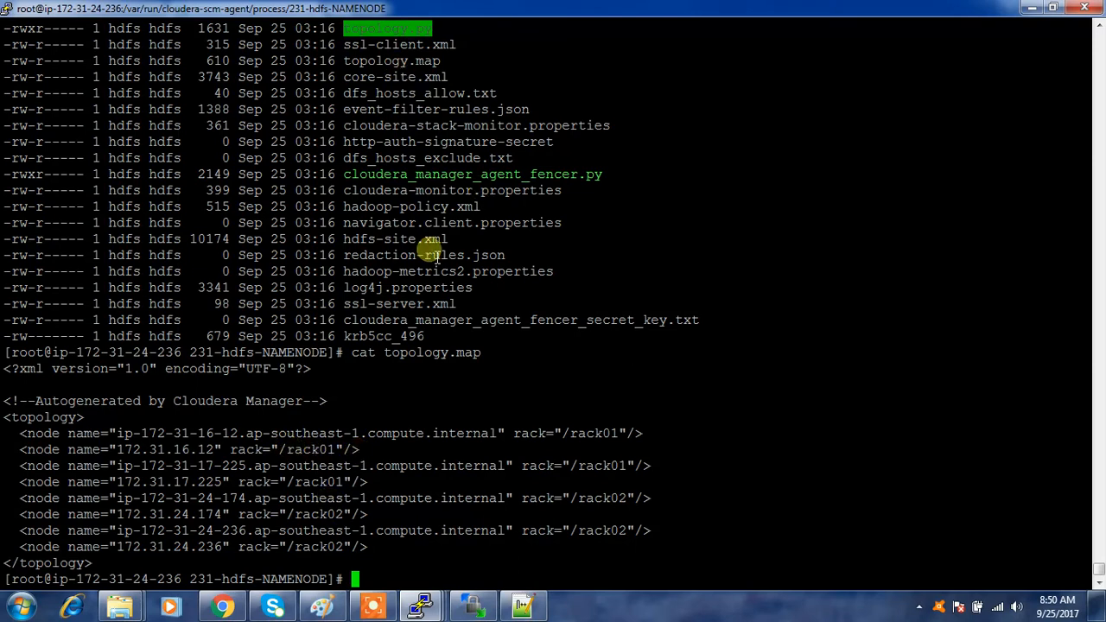
# Run ./topology.py for 172.31.16.12 and 172.31.24.236, returning /rack01 and /rack02.
pyautogui.write('./topology.py')
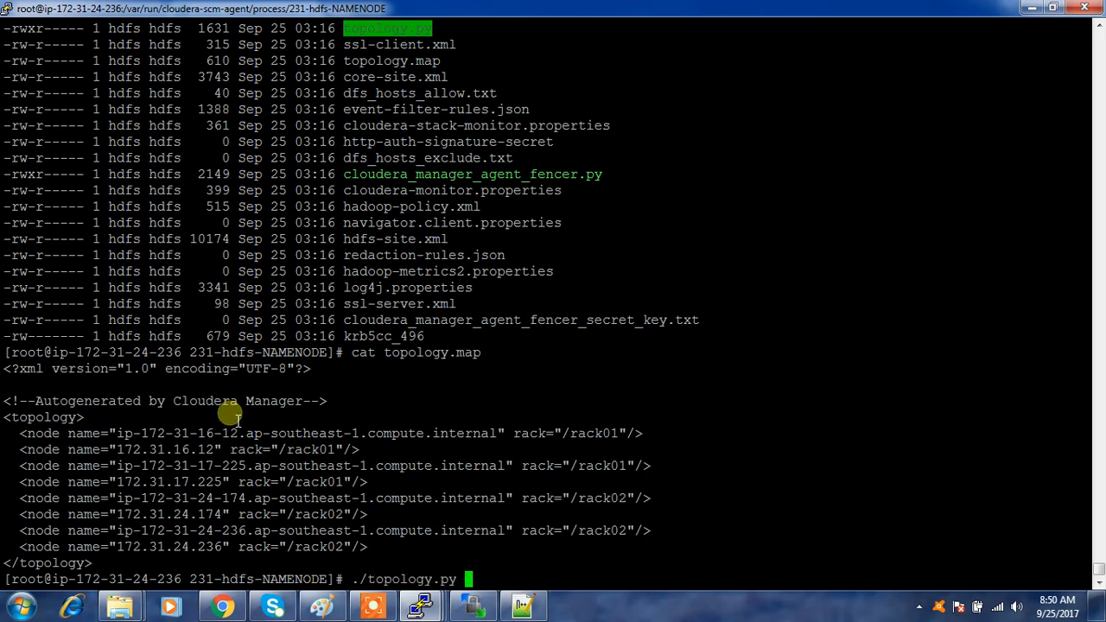
pyautogui.doubleClick(164, 449)
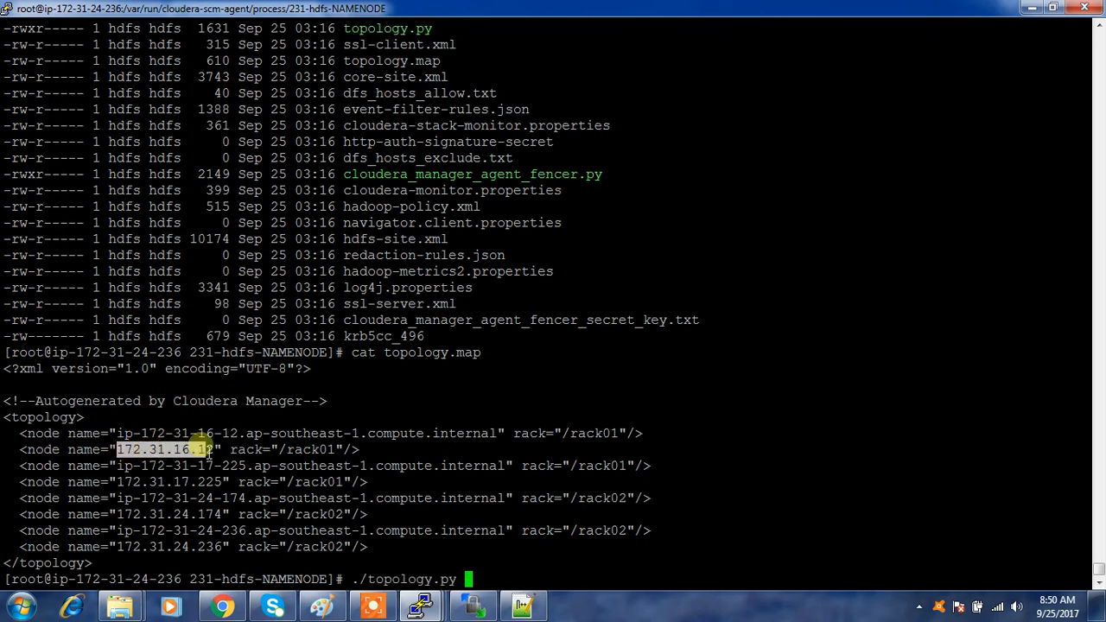
pyautogui.write('172.31.16.12')
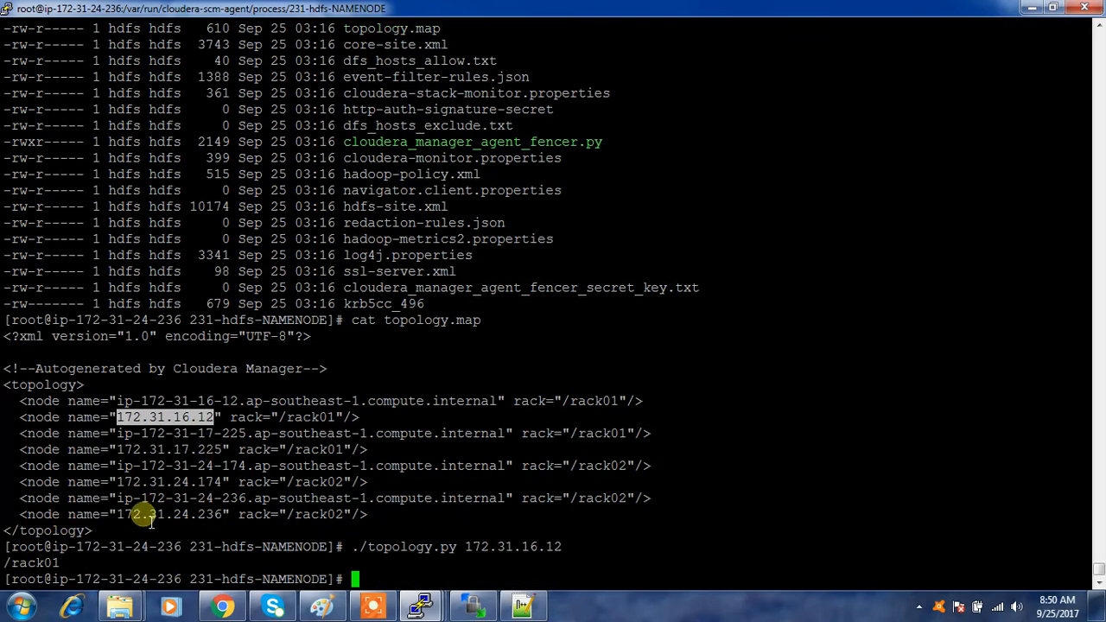
pyautogui.doubleClick(169, 515)
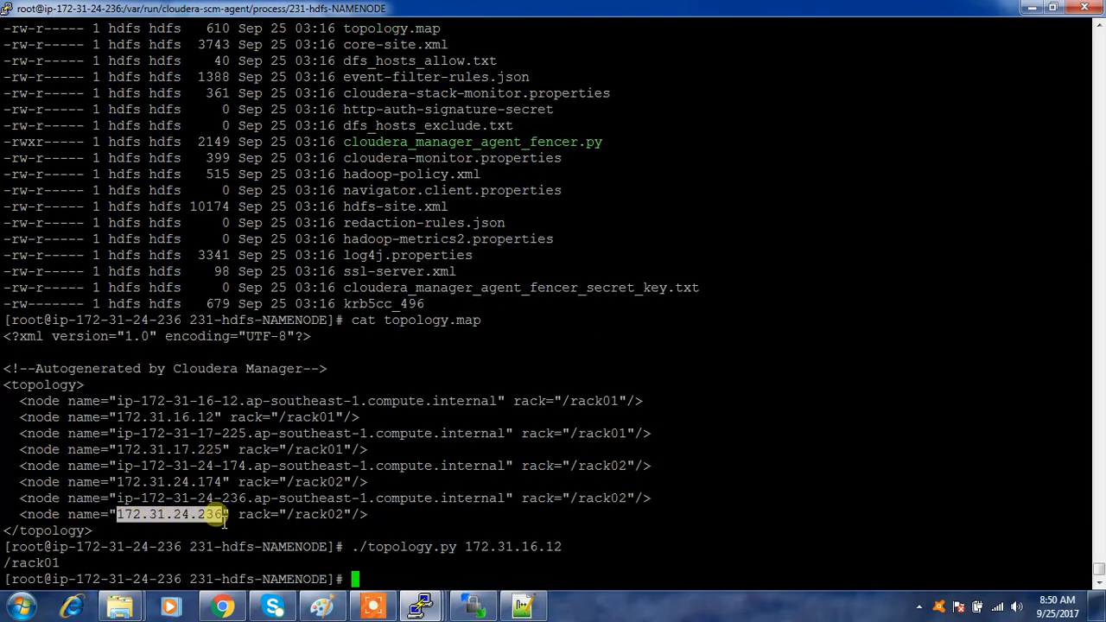
pyautogui.write('./topology.py 172.31.24.236')
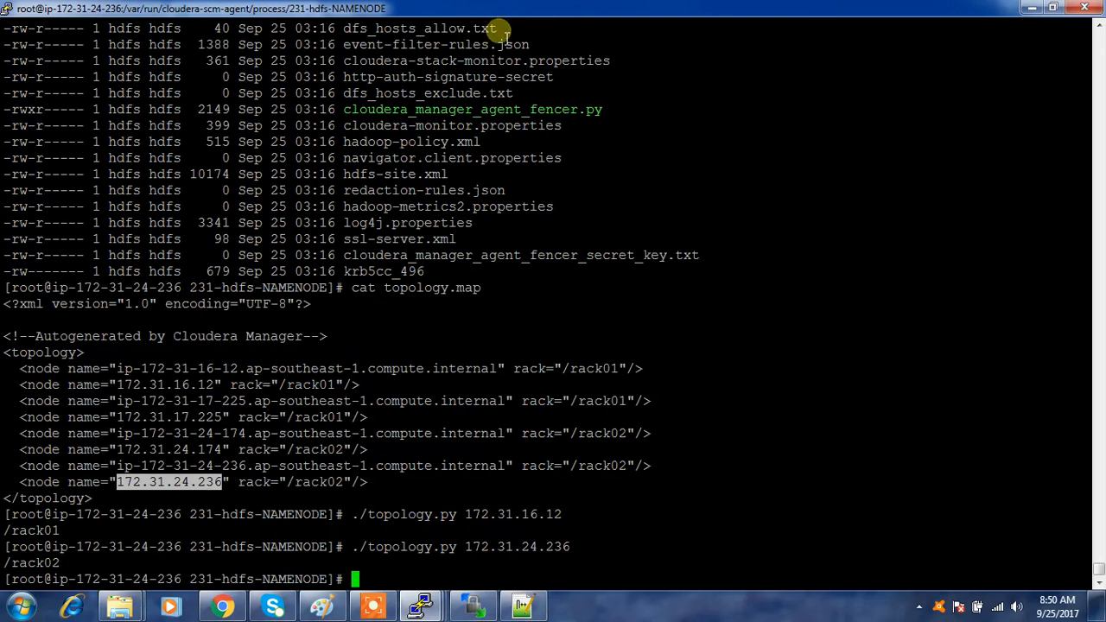
pyautogui.moveTo(347, 526)
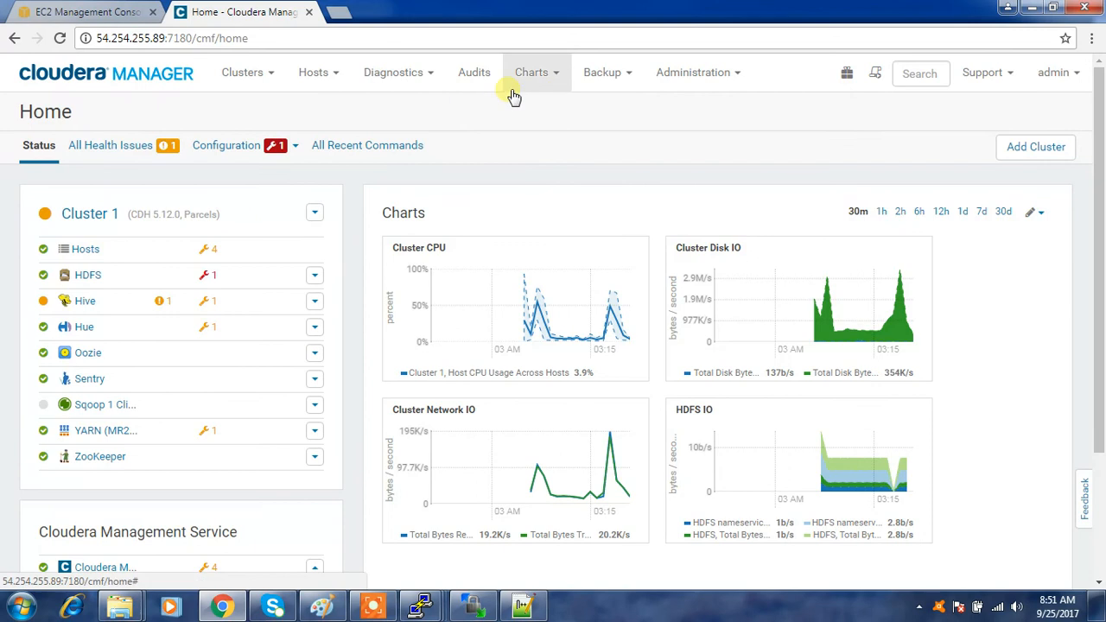
# Show the All Hosts list with two hosts on /rack01 and two on /rack02.
pyautogui.click(314, 72)
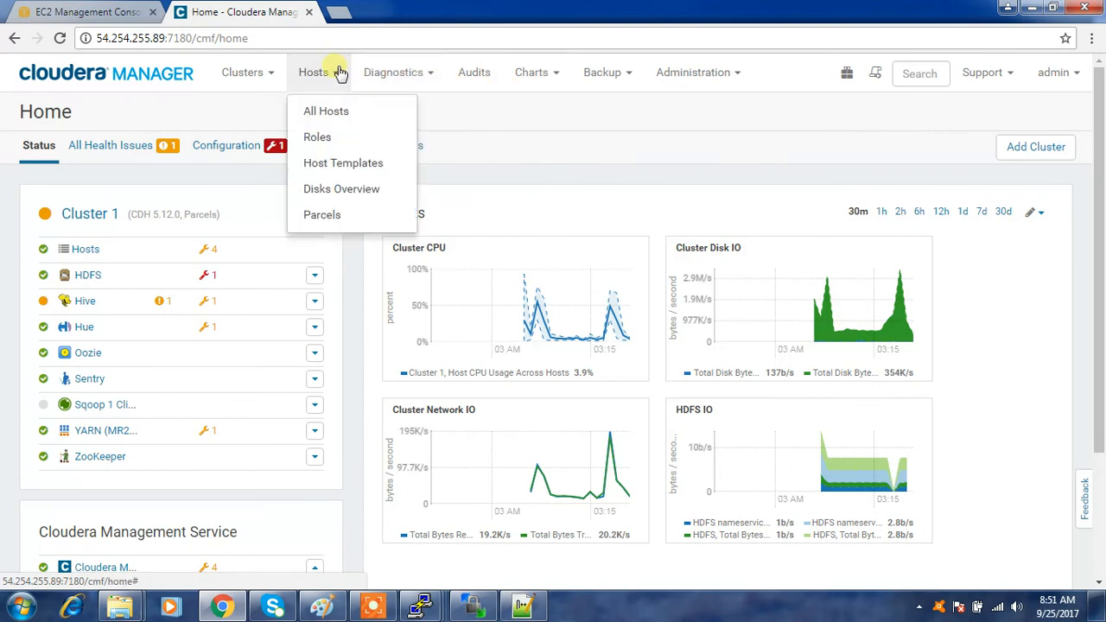
pyautogui.click(325, 111)
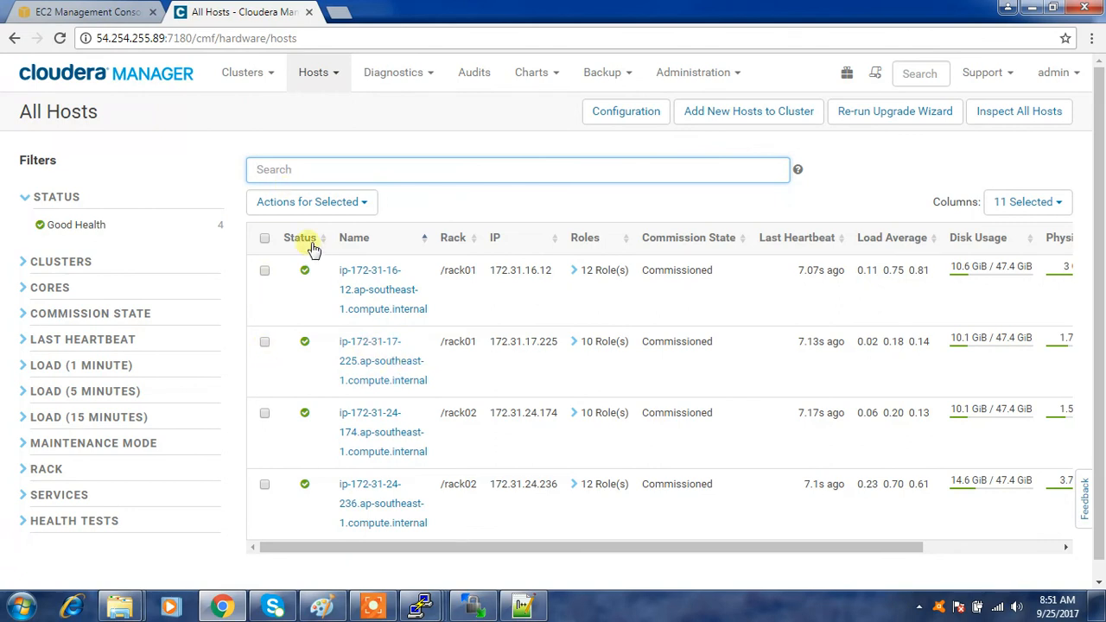
pyautogui.moveTo(377, 396)
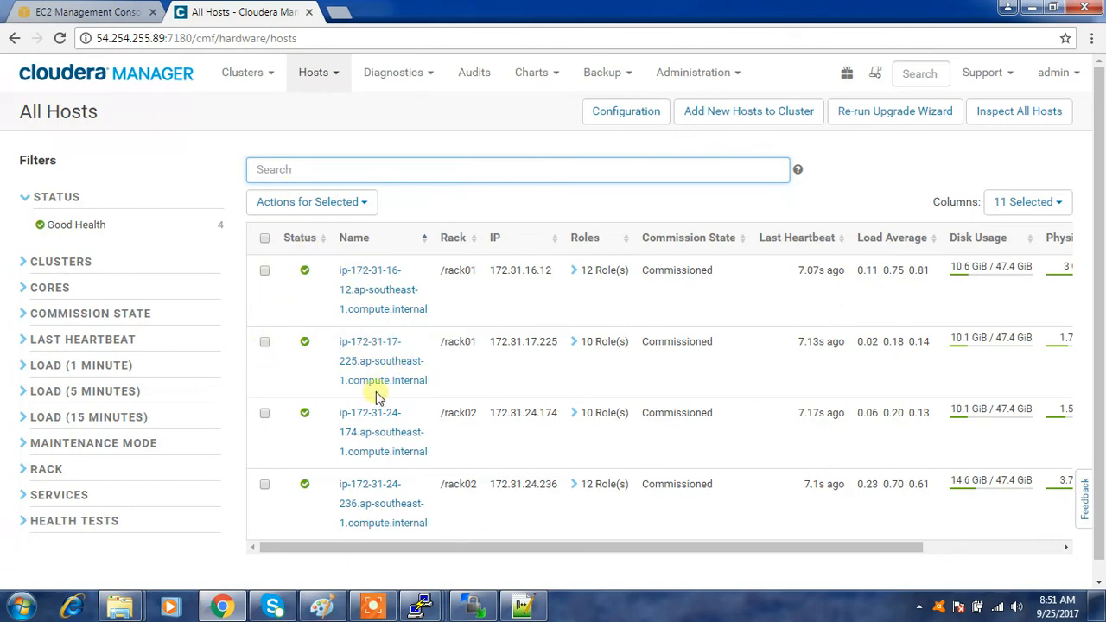
pyautogui.moveTo(452, 294)
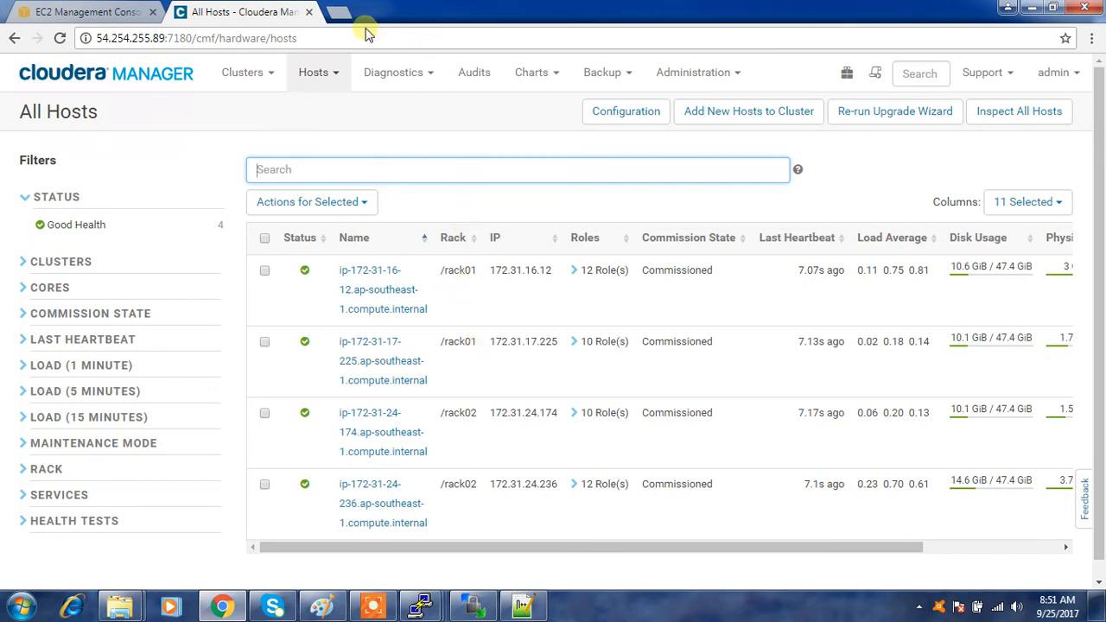
pyautogui.moveTo(456, 138)
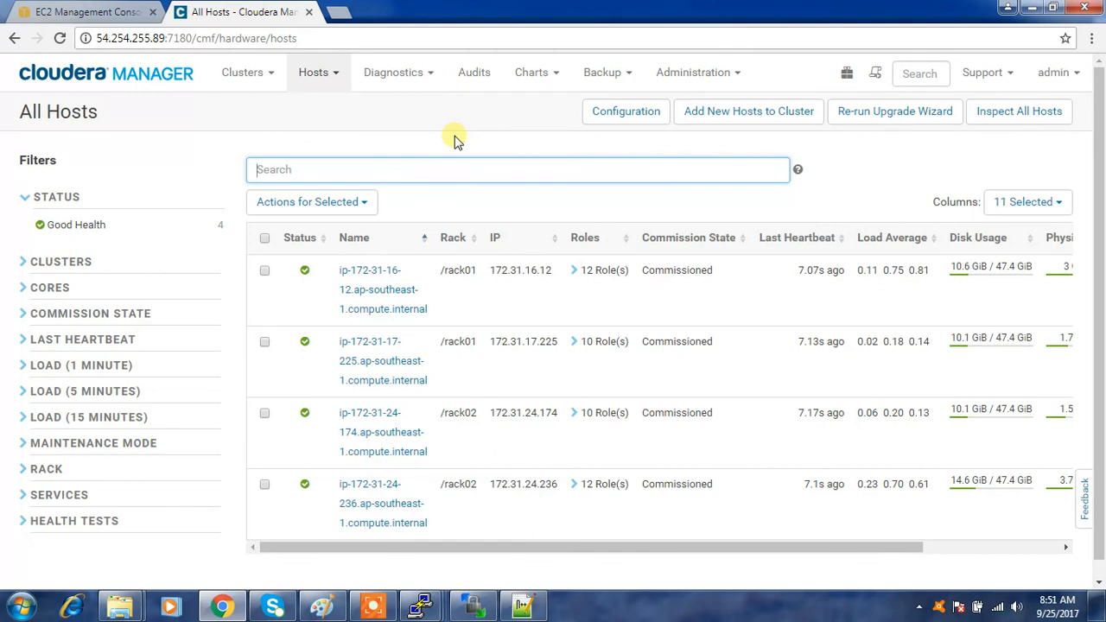